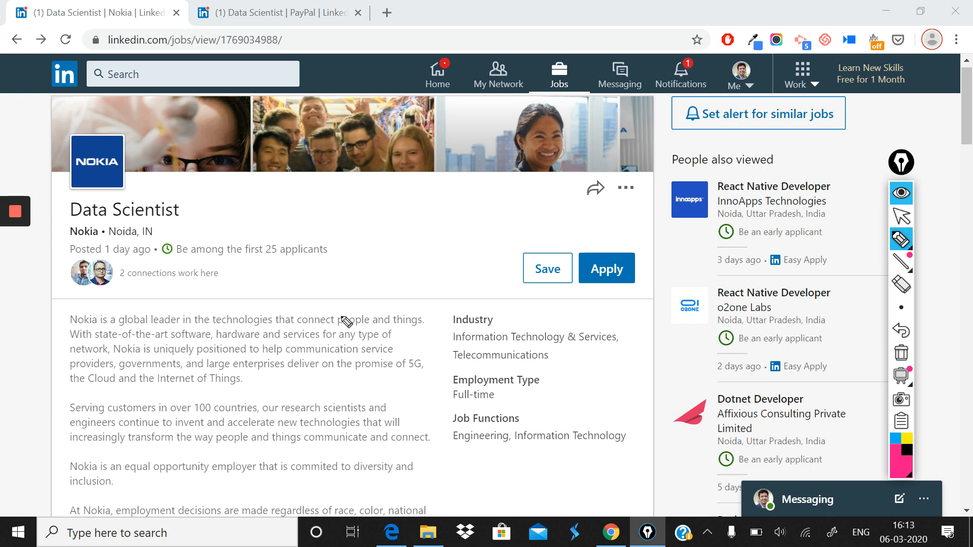
{"action": "mouse_move", "coordinate": [225, 280]}
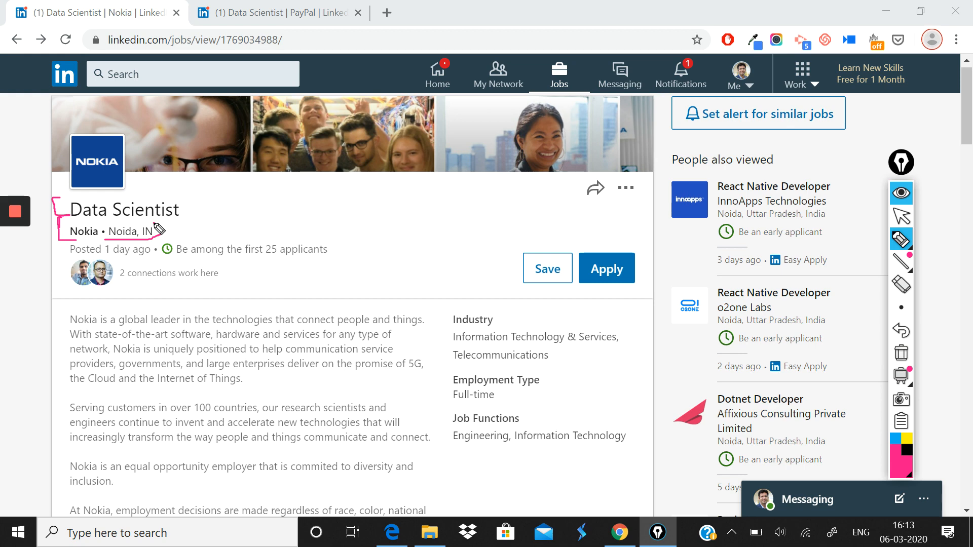
{"action": "mouse_move", "coordinate": [900, 241]}
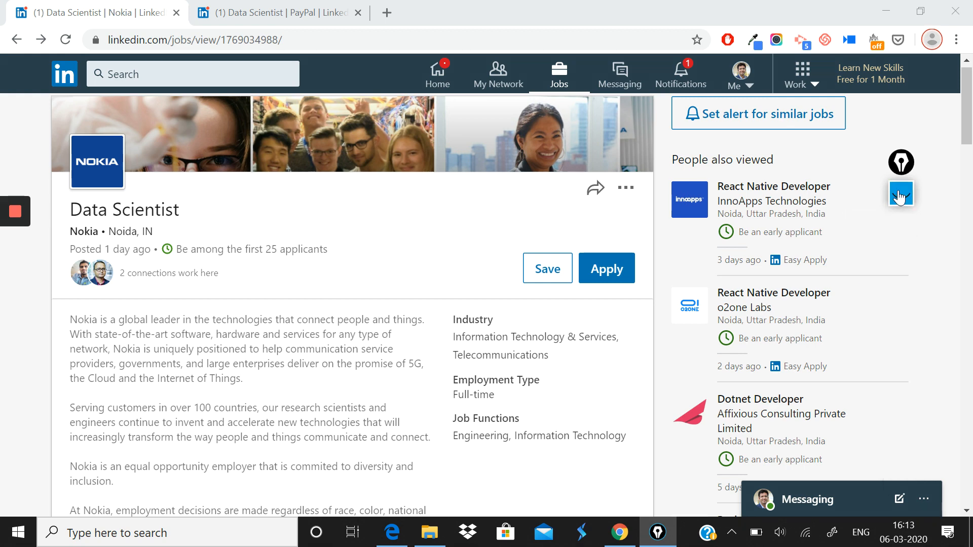
Reach the Nokia company overview and switch on the pink ink pen, undoing a stray mark
{"action": "scroll", "scroll_direction": "down", "scroll_amount": 3}
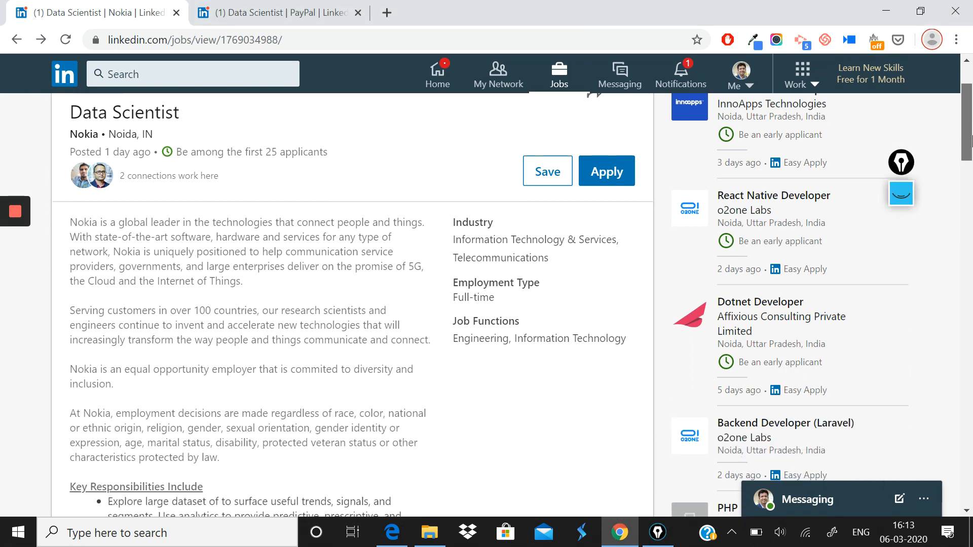
{"action": "scroll", "scroll_direction": "down", "scroll_amount": 3}
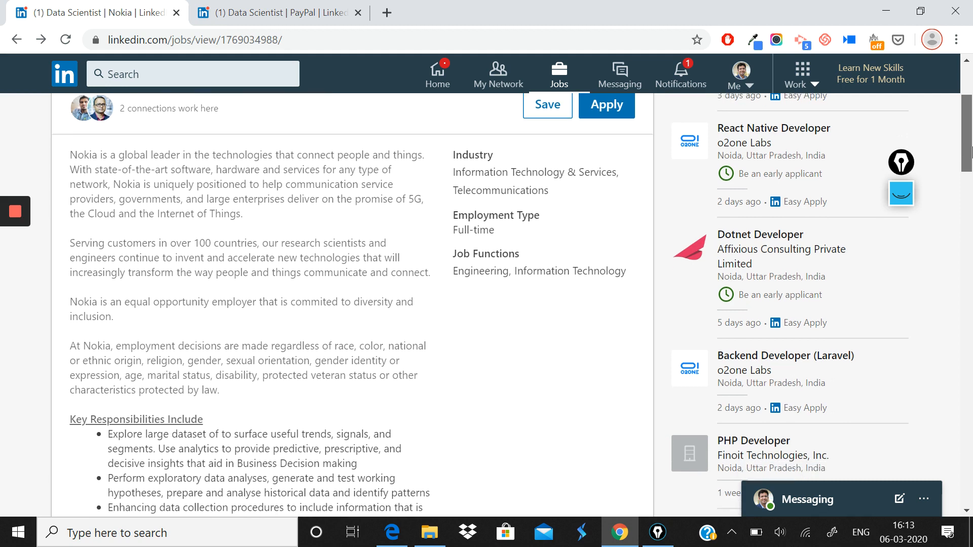
{"action": "scroll", "scroll_direction": "down", "scroll_amount": 3}
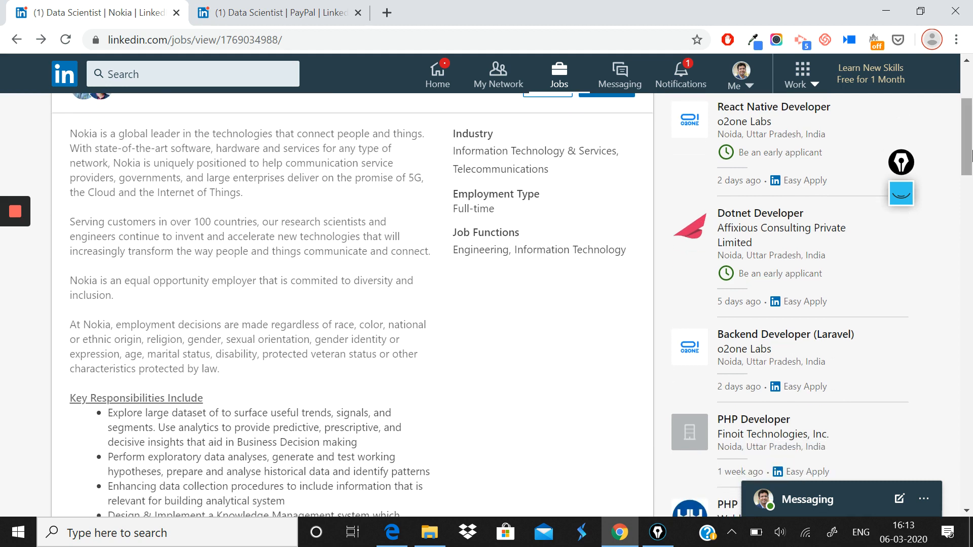
{"action": "left_click", "coordinate": [901, 193]}
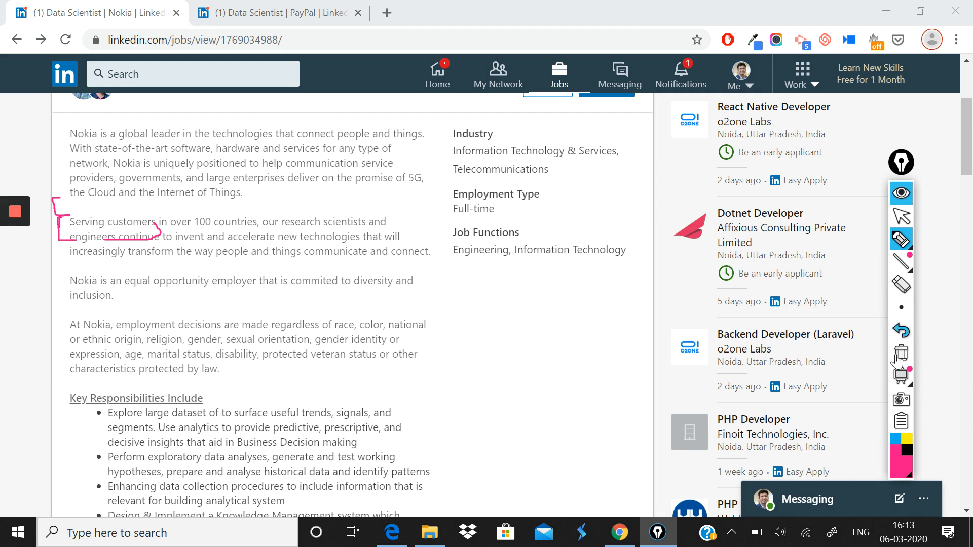
{"action": "left_click", "coordinate": [900, 330]}
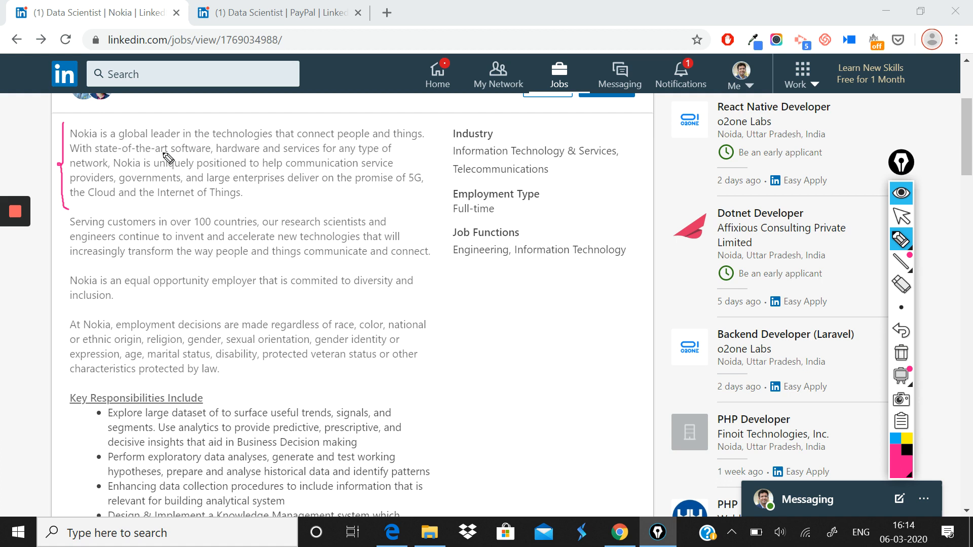
Underline 'software and network' and 'providers and governments', and bracket the first three overview paragraphs
{"action": "left_click_drag", "start_coordinate": [168, 154], "coordinate": [211, 149]}
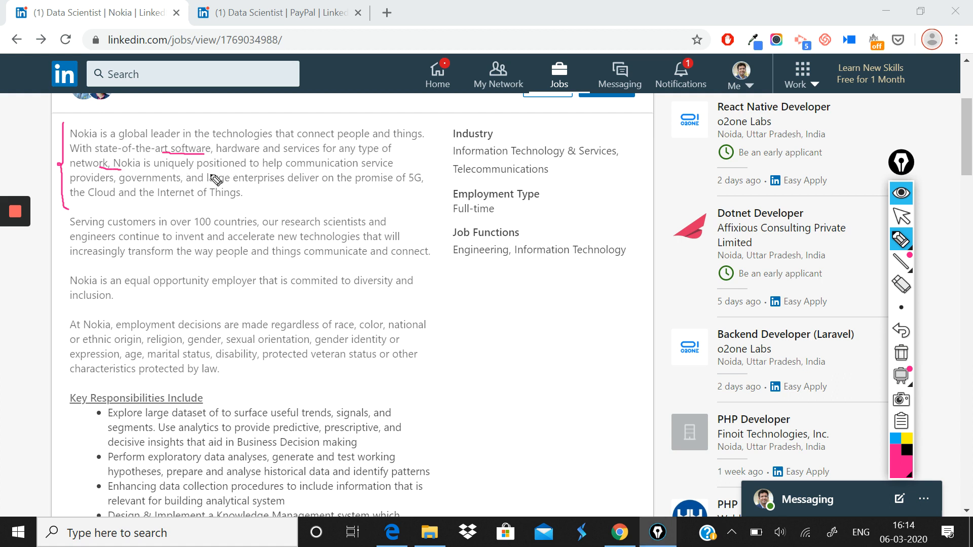
{"action": "mouse_move", "coordinate": [109, 189]}
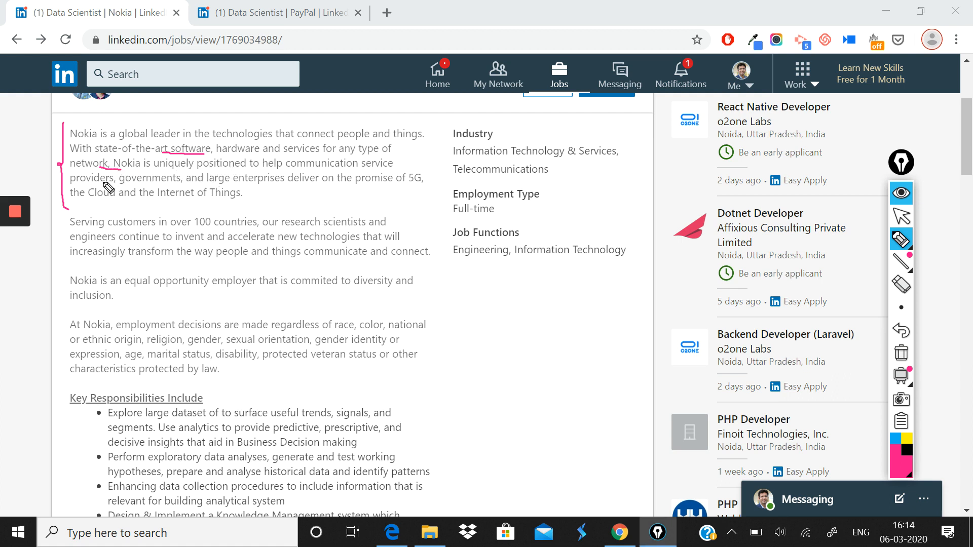
{"action": "left_click_drag", "start_coordinate": [103, 183], "coordinate": [195, 188]}
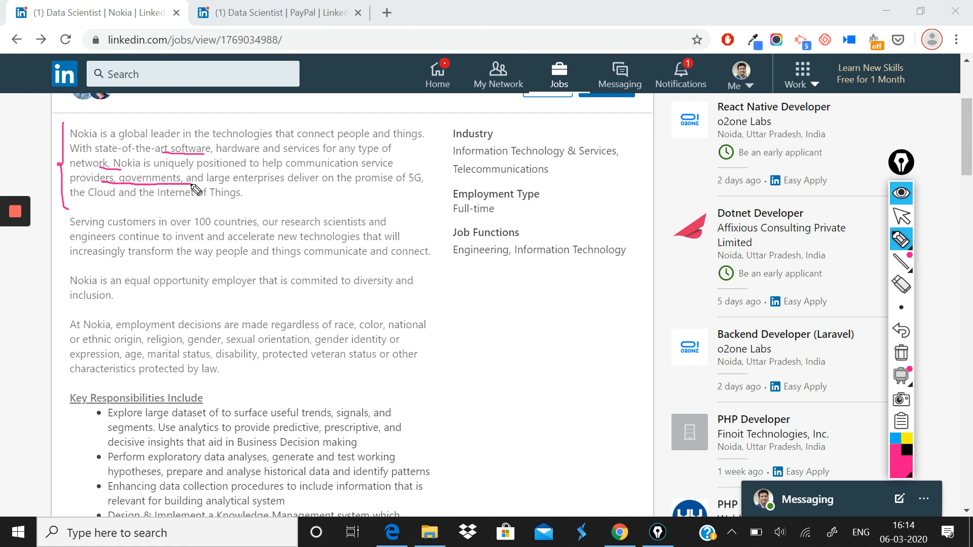
{"action": "mouse_move", "coordinate": [217, 191]}
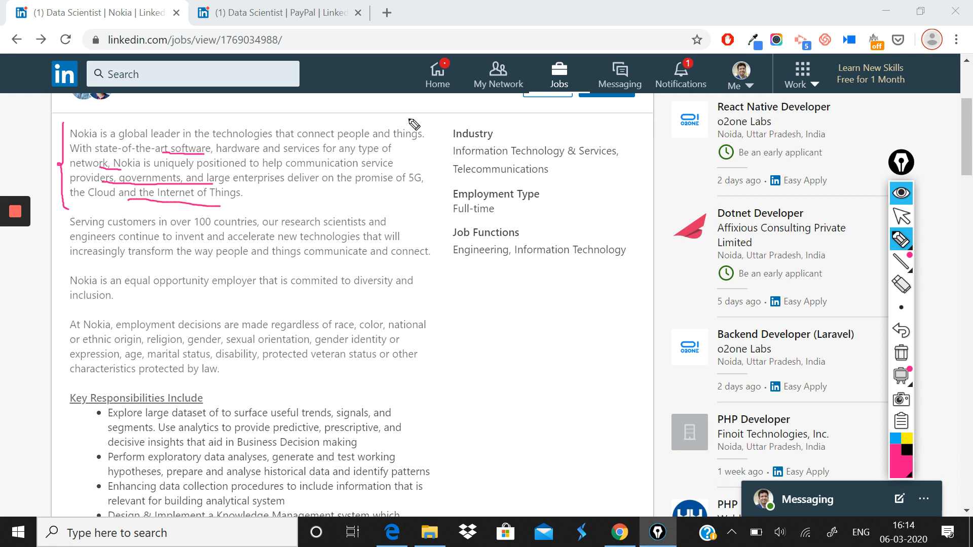
{"action": "left_click_drag", "start_coordinate": [412, 117], "coordinate": [441, 143]}
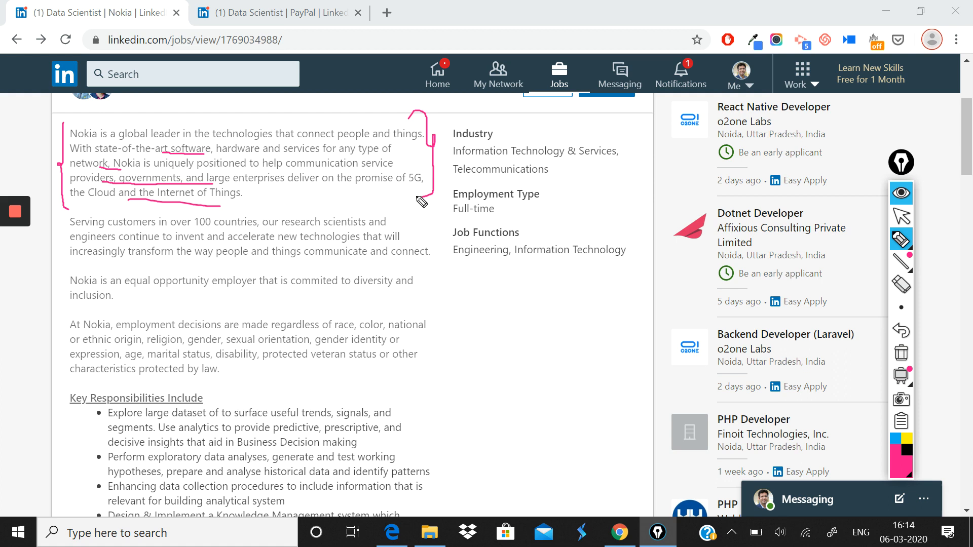
{"action": "mouse_move", "coordinate": [245, 194]}
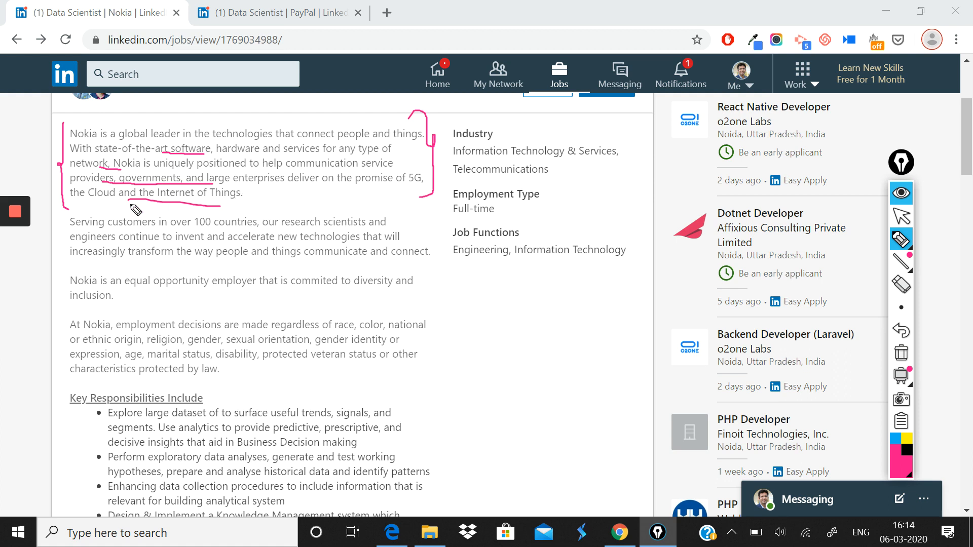
{"action": "mouse_move", "coordinate": [79, 214]}
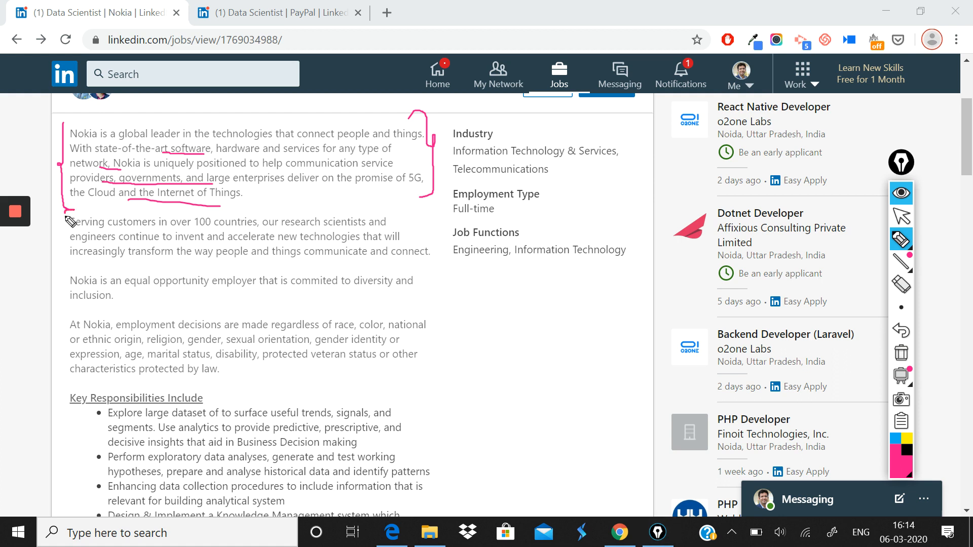
{"action": "left_click_drag", "start_coordinate": [68, 214], "coordinate": [63, 260]}
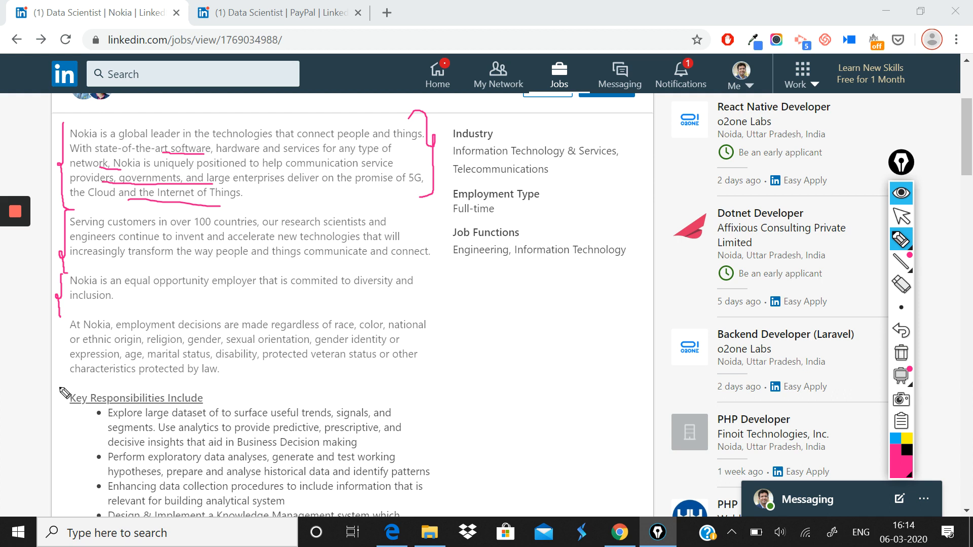
{"action": "left_click_drag", "start_coordinate": [59, 407], "coordinate": [167, 406]}
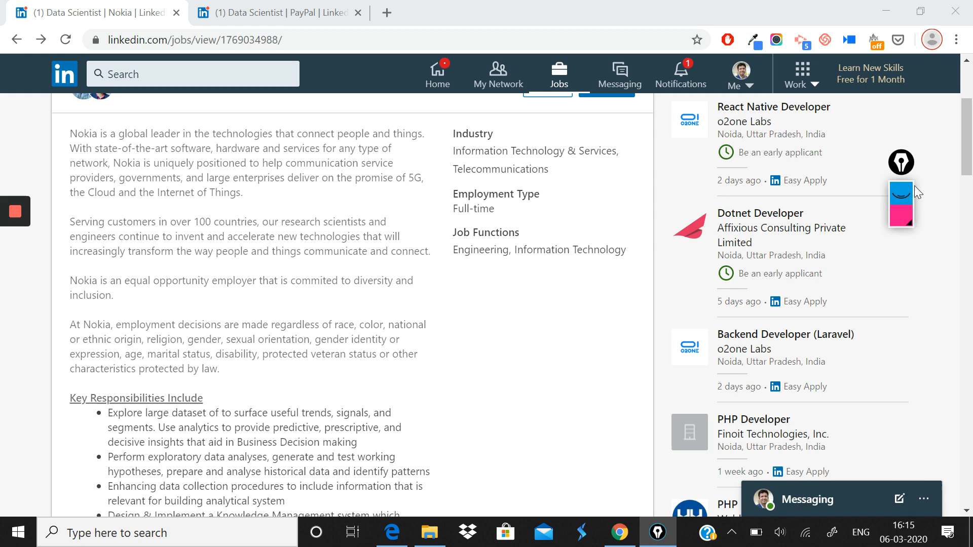
Underline 'predictive, prescriptive' and 'decisive insights that aid' in the Key Responsibilities bullets
{"action": "scroll", "scroll_direction": "down", "scroll_amount": 3}
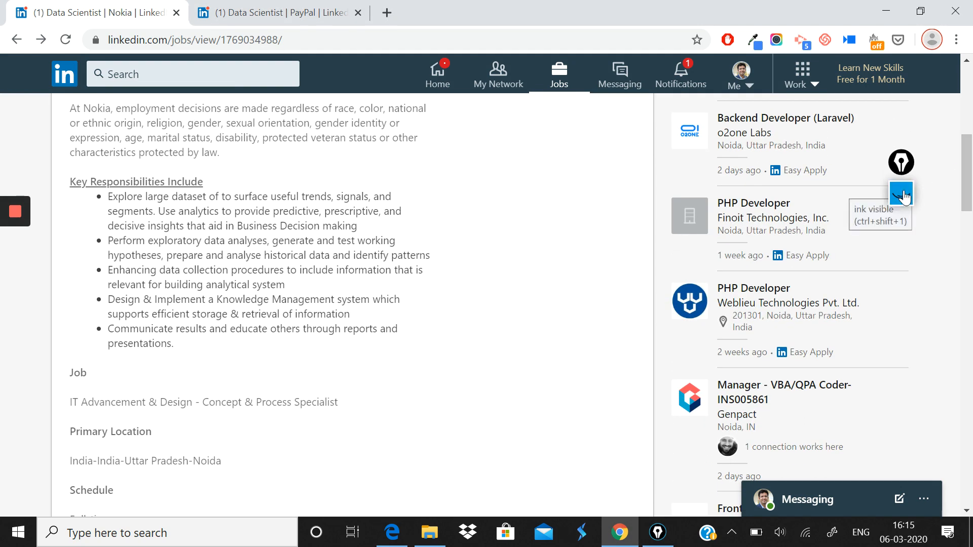
{"action": "left_click", "coordinate": [900, 195]}
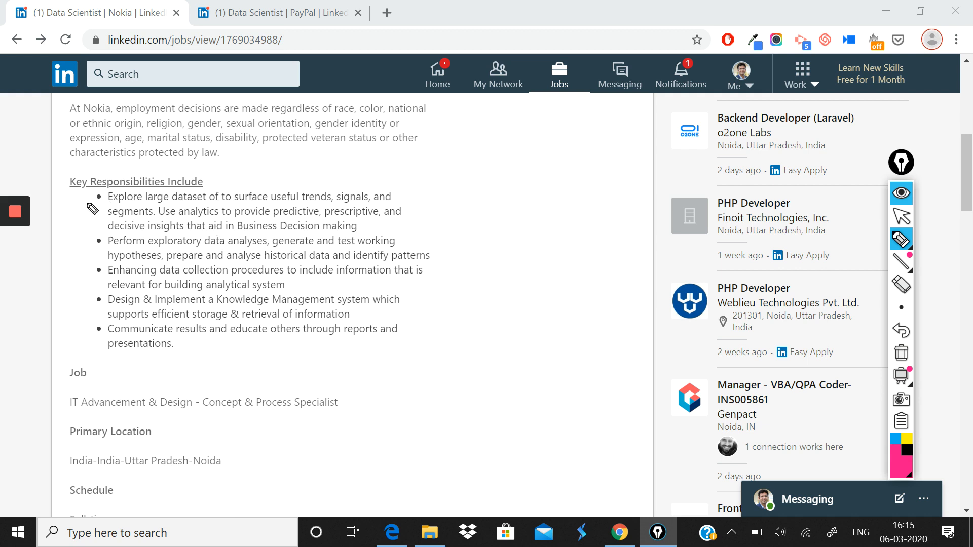
{"action": "mouse_move", "coordinate": [81, 211]}
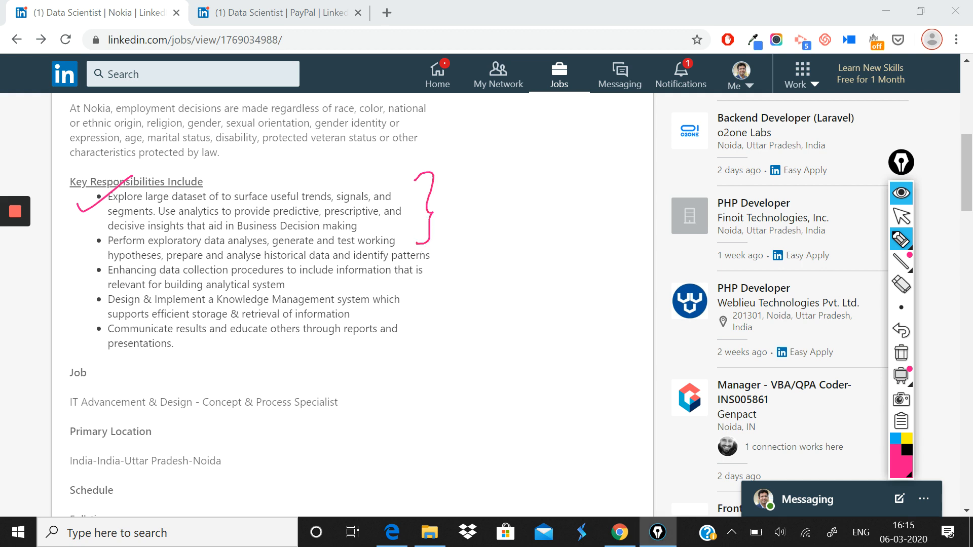
{"action": "left_click_drag", "start_coordinate": [261, 215], "coordinate": [397, 214]}
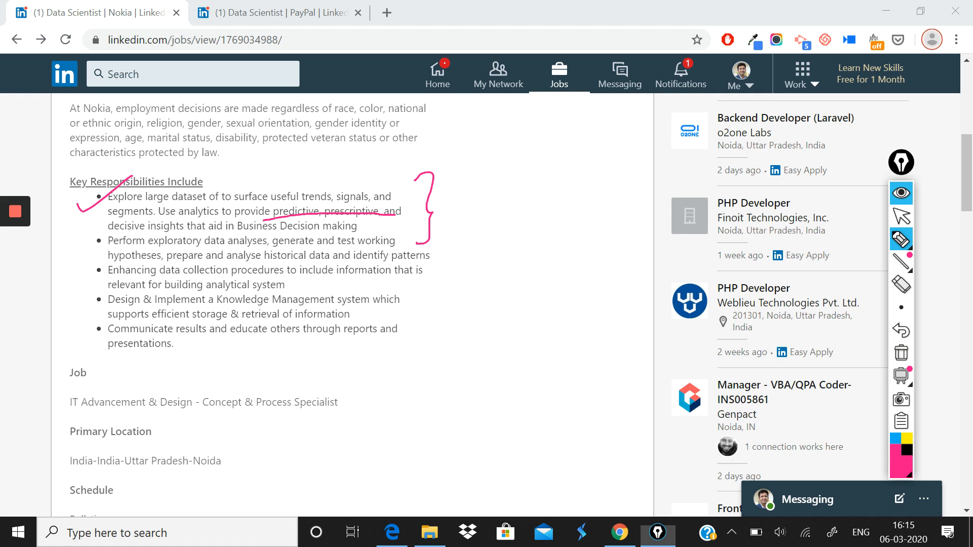
{"action": "left_click_drag", "start_coordinate": [105, 238], "coordinate": [221, 233]}
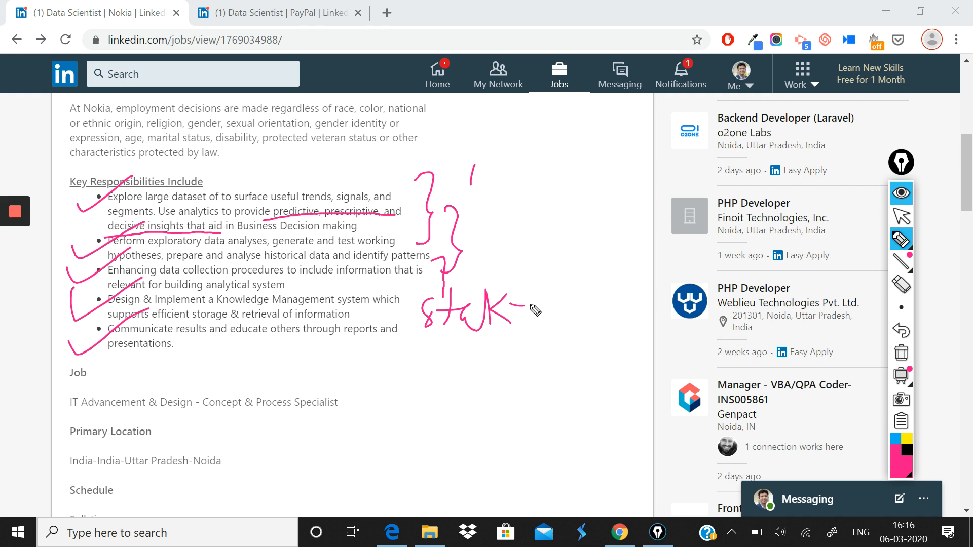
Write and underline 'stakeholders' beside the list, then erase all the ink
{"action": "left_click_drag", "start_coordinate": [525, 314], "coordinate": [599, 298]}
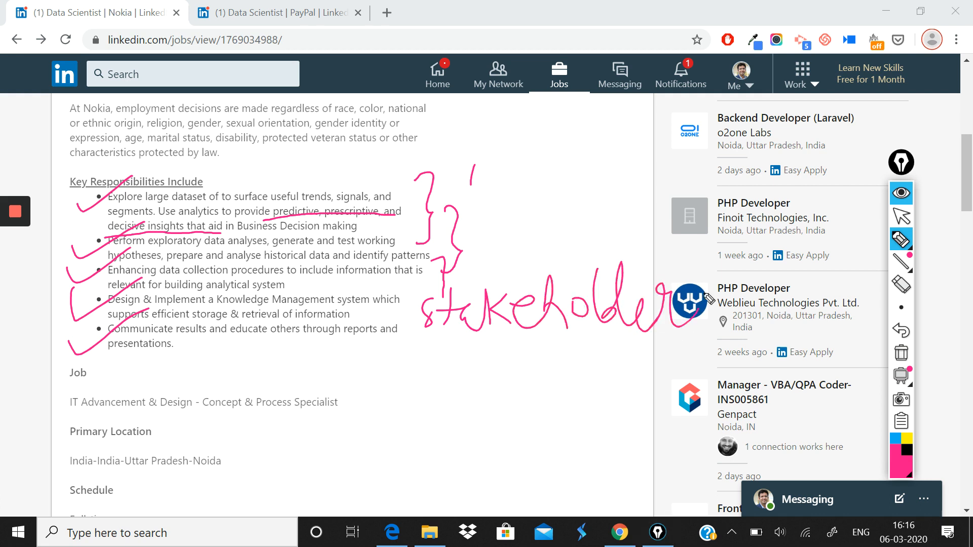
{"action": "left_click_drag", "start_coordinate": [400, 361], "coordinate": [689, 339]}
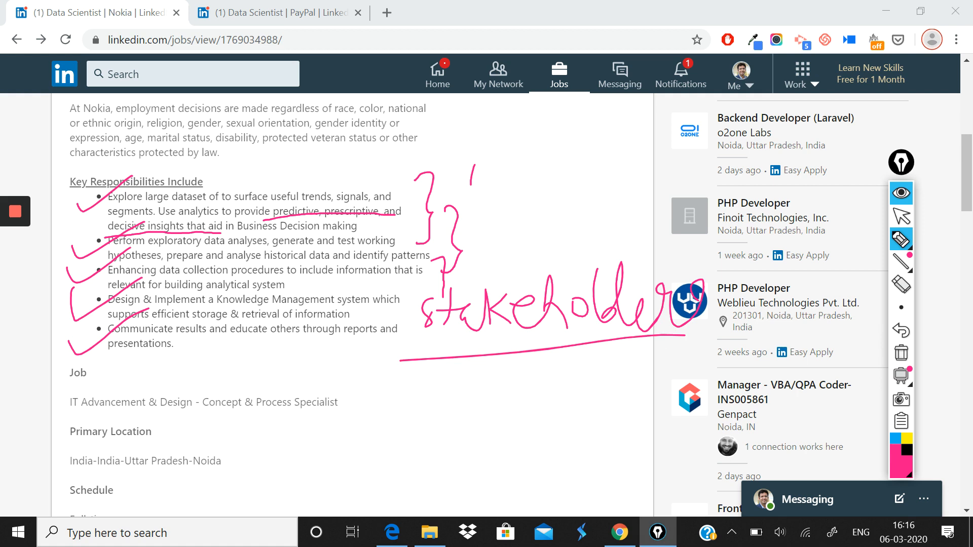
{"action": "mouse_move", "coordinate": [812, 319]}
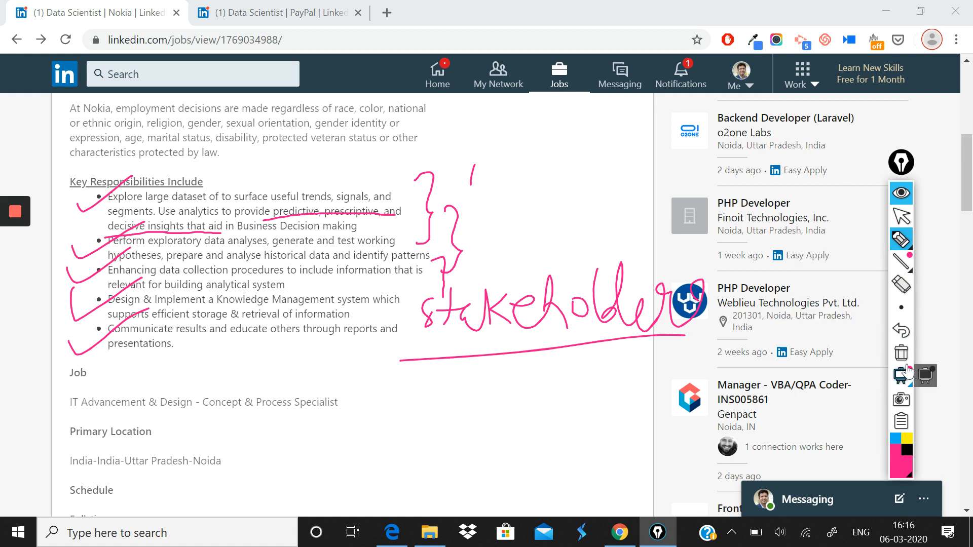
{"action": "left_click", "coordinate": [900, 192]}
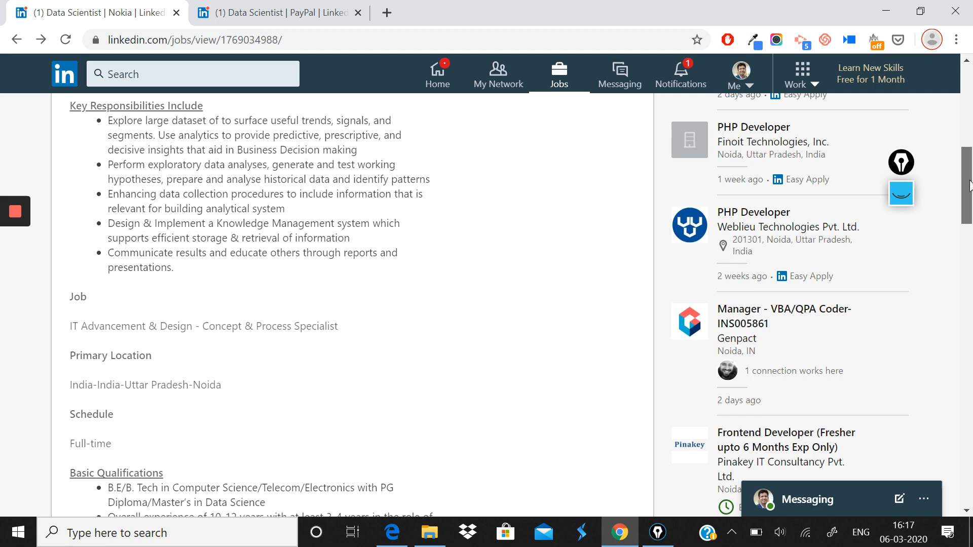
Tick Basic Qualifications and bracket the degree and experience bullets in pink ink
{"action": "scroll", "scroll_direction": "down", "scroll_amount": 3}
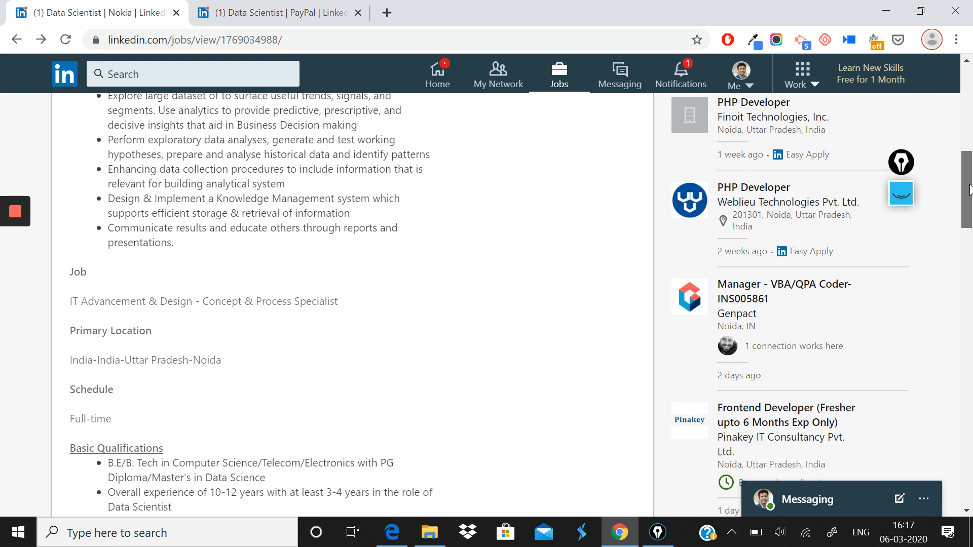
{"action": "scroll", "scroll_direction": "down", "scroll_amount": 3}
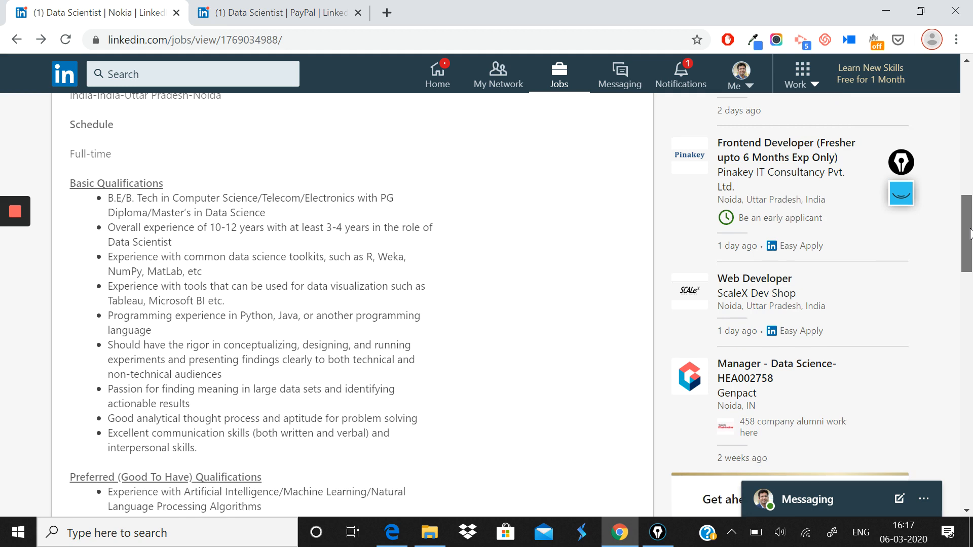
{"action": "scroll", "scroll_direction": "down", "scroll_amount": 3}
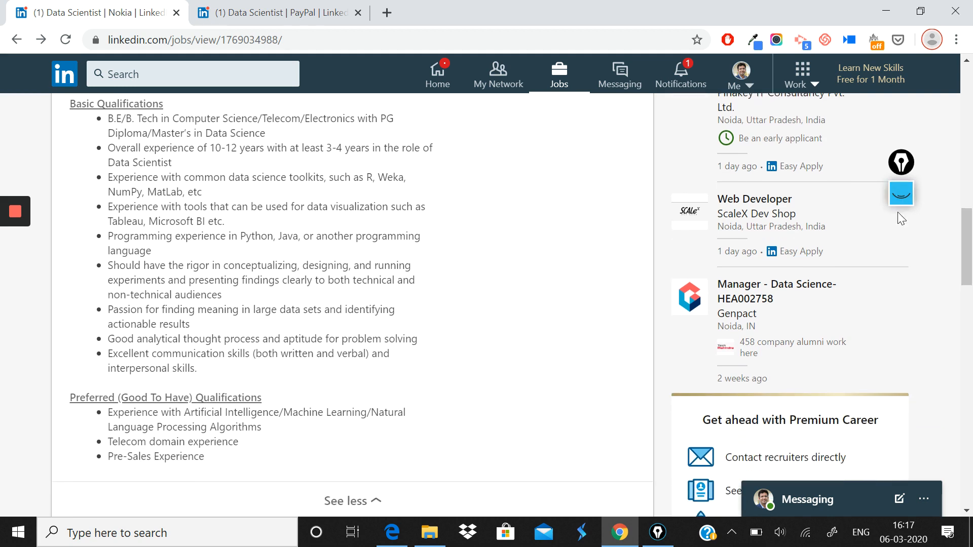
{"action": "left_click", "coordinate": [900, 193]}
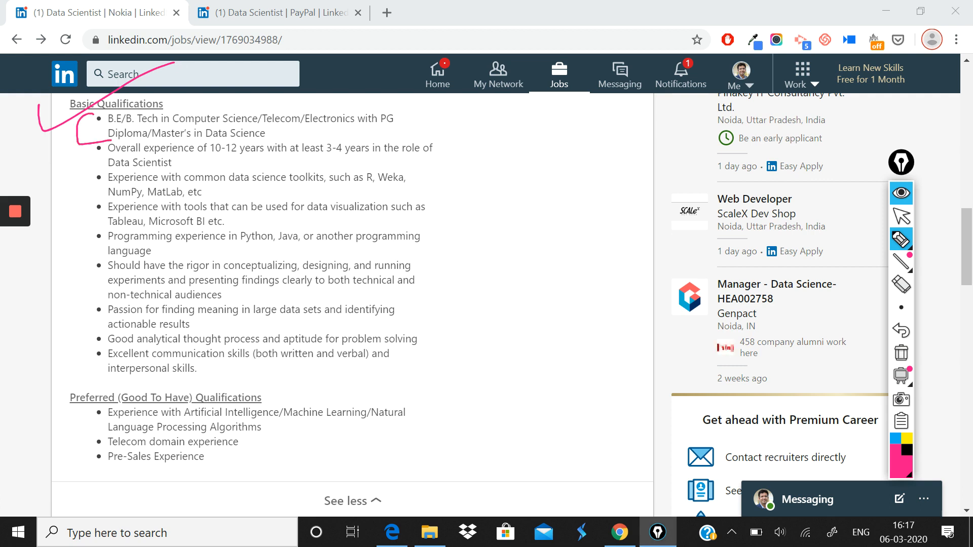
{"action": "left_click_drag", "start_coordinate": [407, 114], "coordinate": [406, 134]}
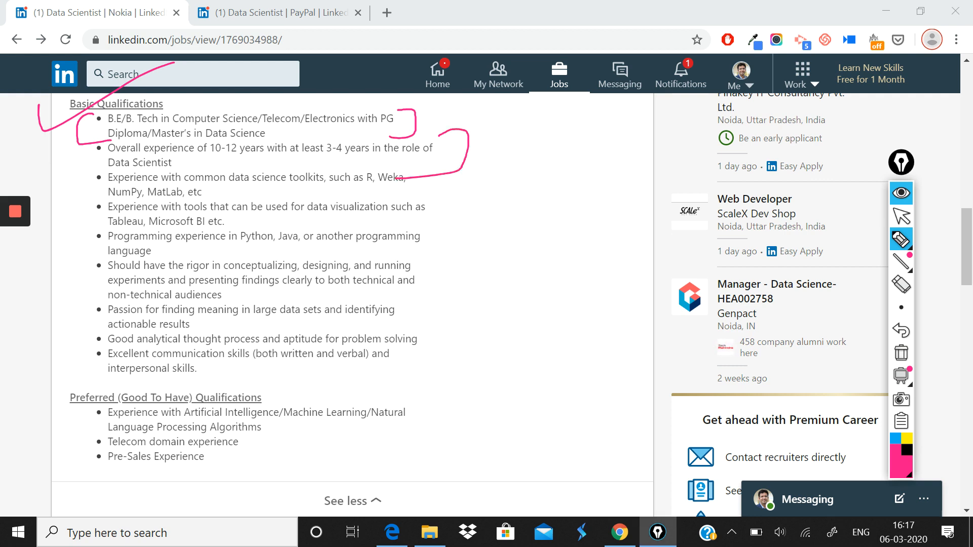
{"action": "left_click_drag", "start_coordinate": [295, 160], "coordinate": [410, 158]}
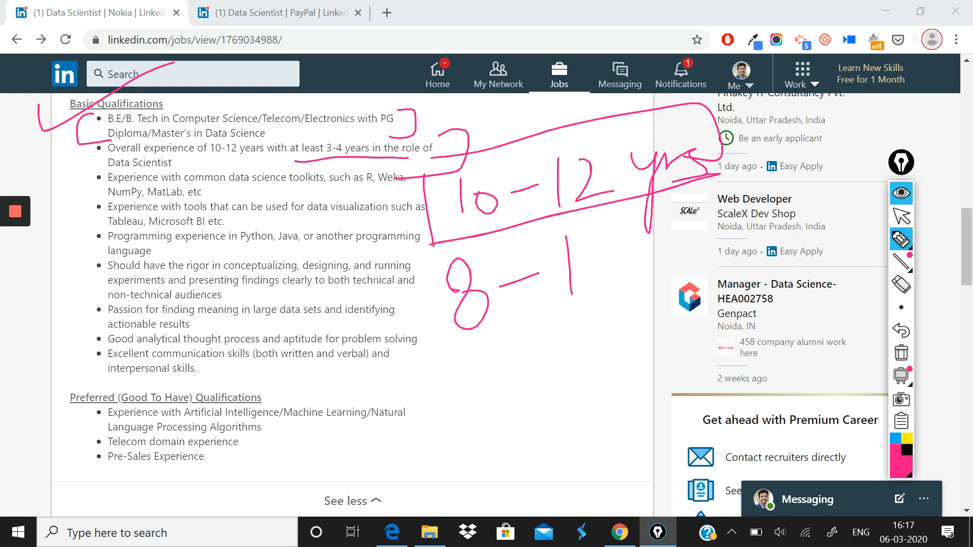
Wipe the old ink, then underline '10-12' and '3-4 years' and bracket the experience bullet
{"action": "left_click", "coordinate": [900, 263]}
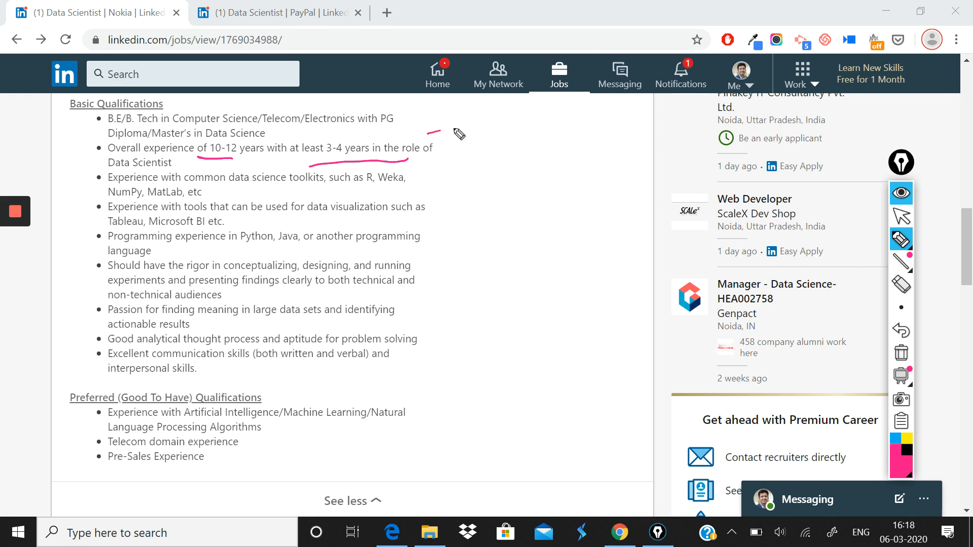
{"action": "left_click_drag", "start_coordinate": [435, 132], "coordinate": [456, 170]}
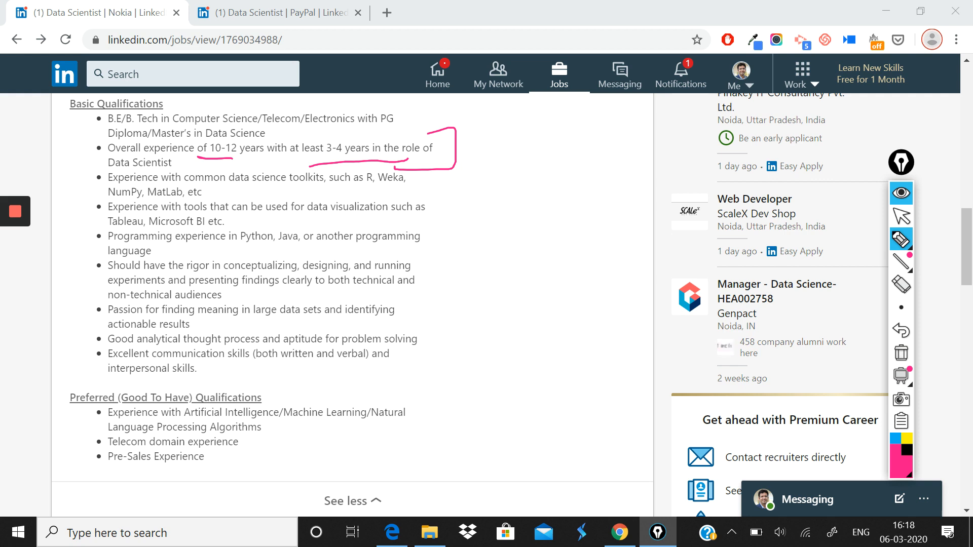
{"action": "left_click_drag", "start_coordinate": [477, 159], "coordinate": [478, 193]}
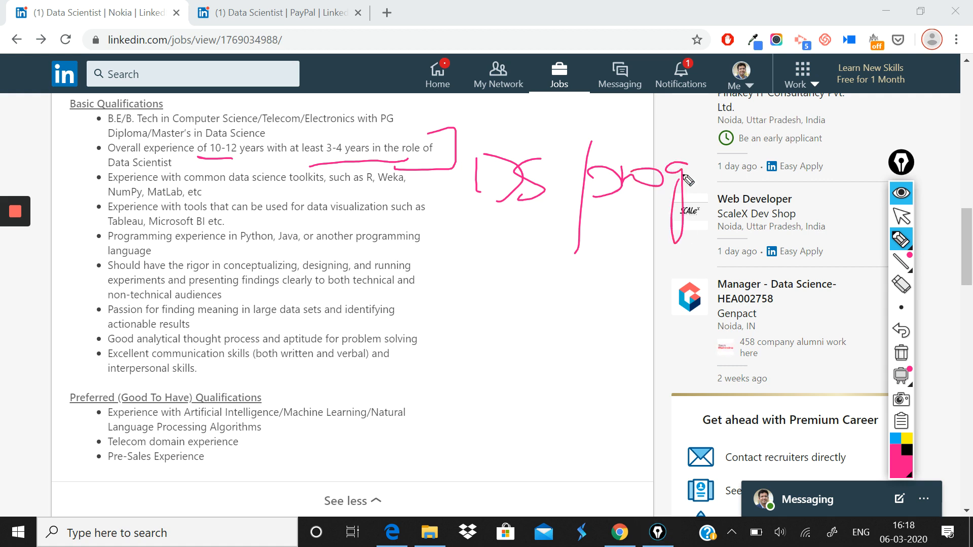
Write the note 'DS programs' → 'Projects' → 'Role 2-3' with '2-4 yrs' beside the bullet
{"action": "left_click_drag", "start_coordinate": [676, 184], "coordinate": [781, 170]}
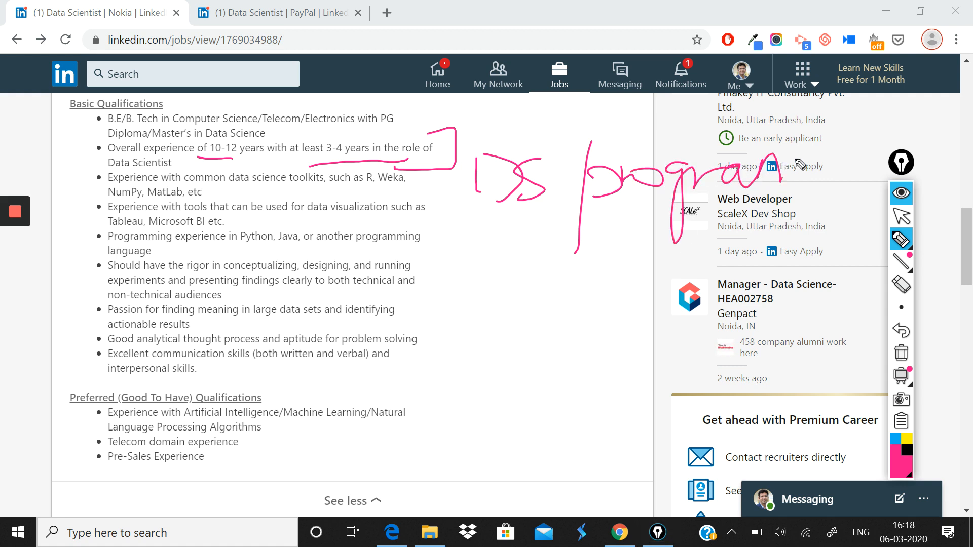
{"action": "left_click_drag", "start_coordinate": [515, 205], "coordinate": [509, 286]}
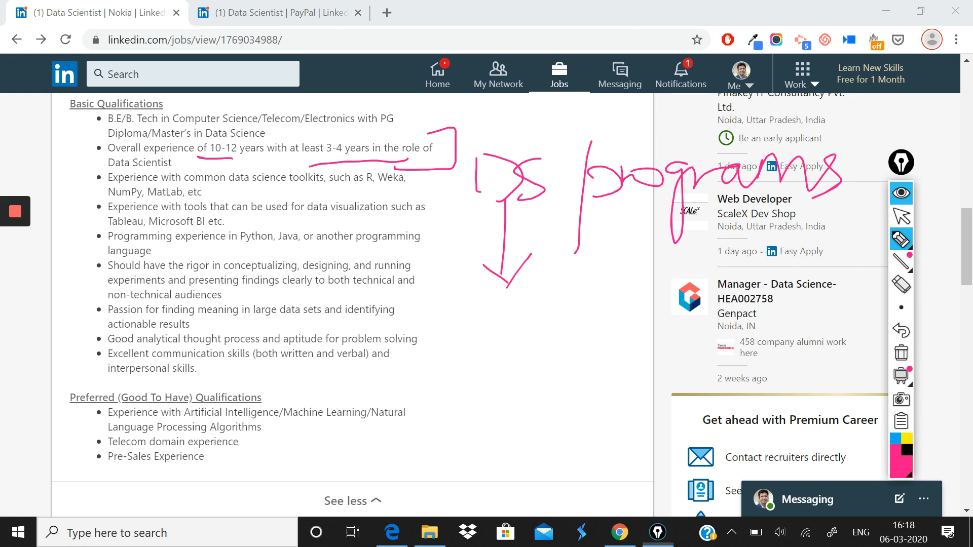
{"action": "left_click_drag", "start_coordinate": [385, 304], "coordinate": [497, 350]}
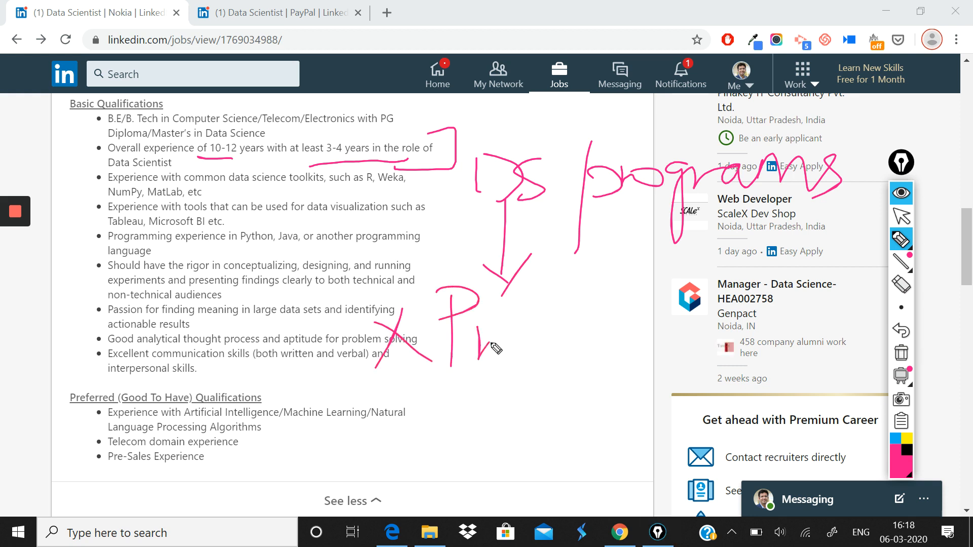
{"action": "left_click_drag", "start_coordinate": [491, 345], "coordinate": [587, 351]}
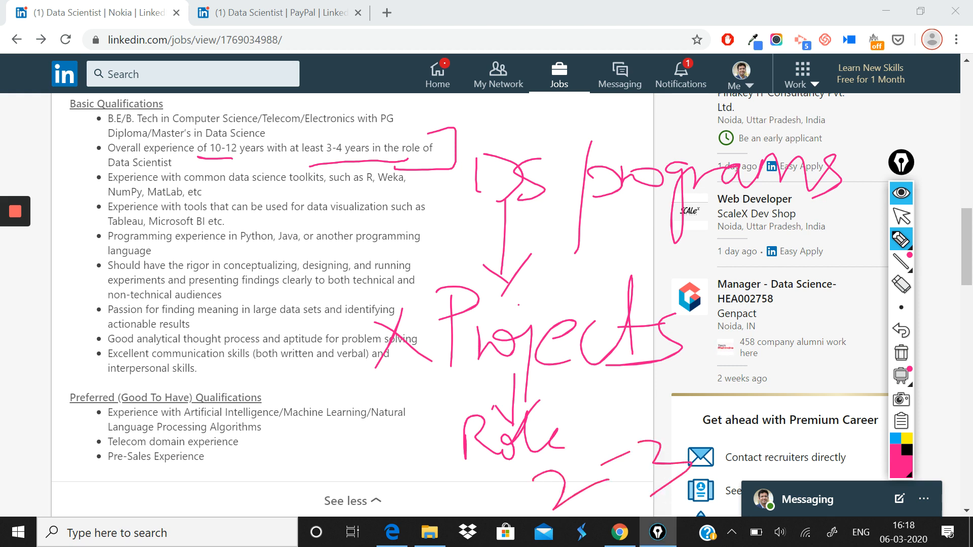
{"action": "left_click_drag", "start_coordinate": [757, 366], "coordinate": [868, 422]}
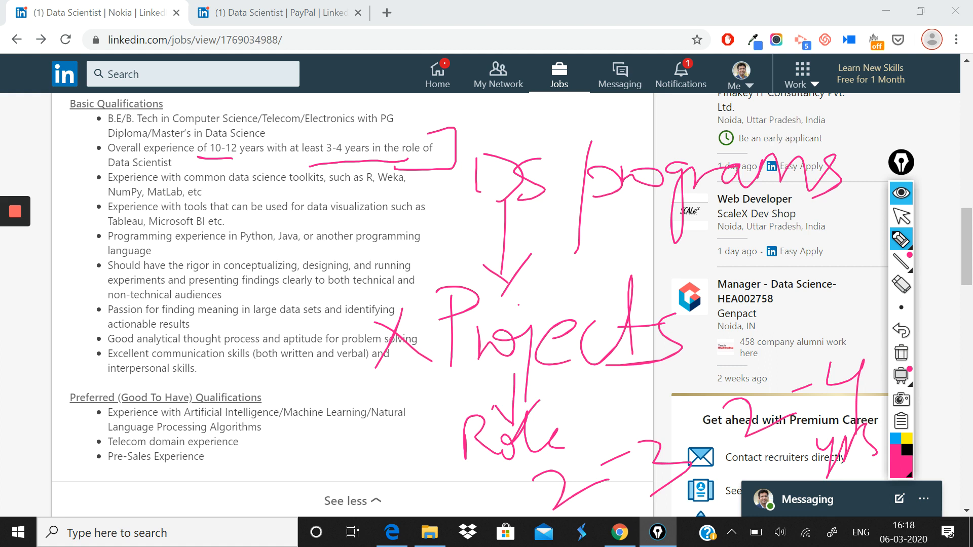
{"action": "mouse_move", "coordinate": [901, 353]}
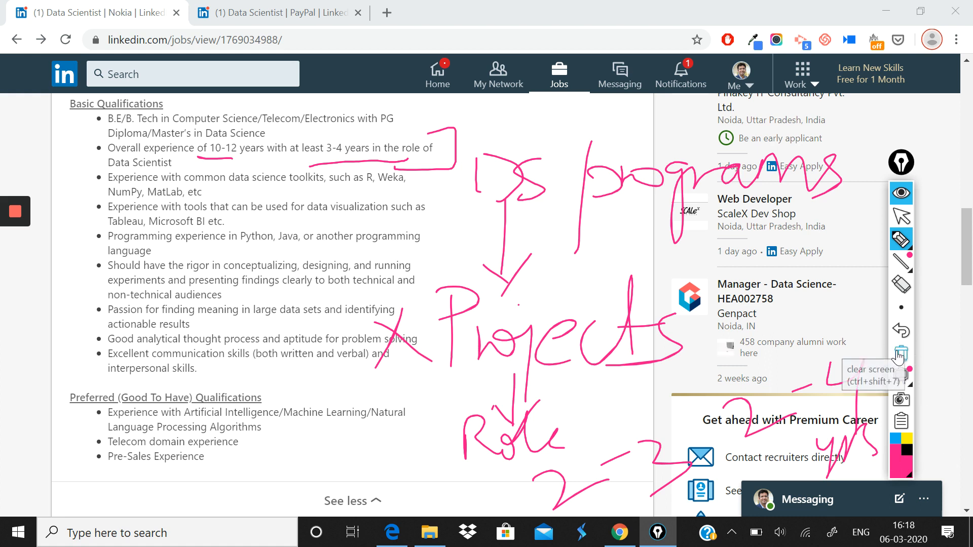
Clear the notes, then bracket and underline the data science toolkits bullet
{"action": "left_click", "coordinate": [901, 355]}
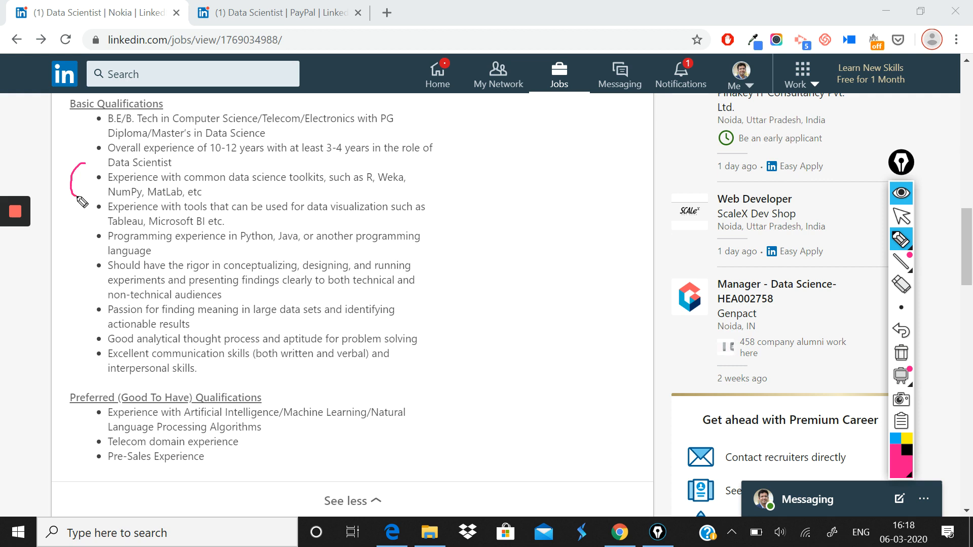
{"action": "left_click_drag", "start_coordinate": [427, 152], "coordinate": [455, 198]}
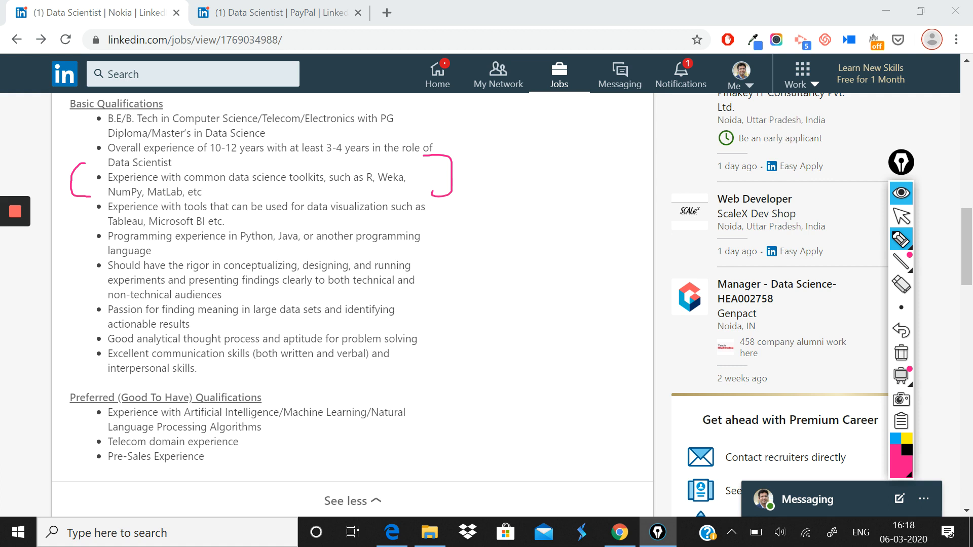
{"action": "left_click_drag", "start_coordinate": [240, 187], "coordinate": [369, 186]}
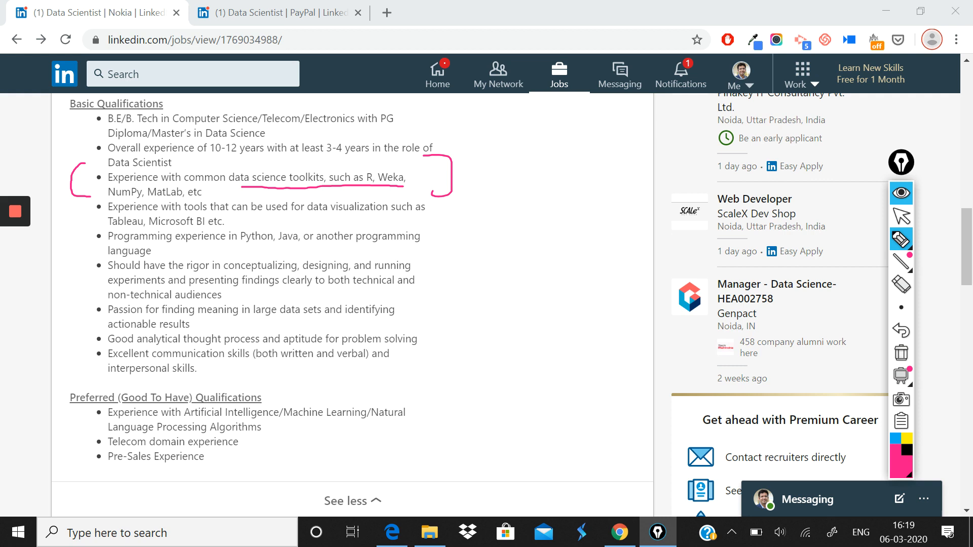
{"action": "left_click_drag", "start_coordinate": [105, 198], "coordinate": [195, 199]}
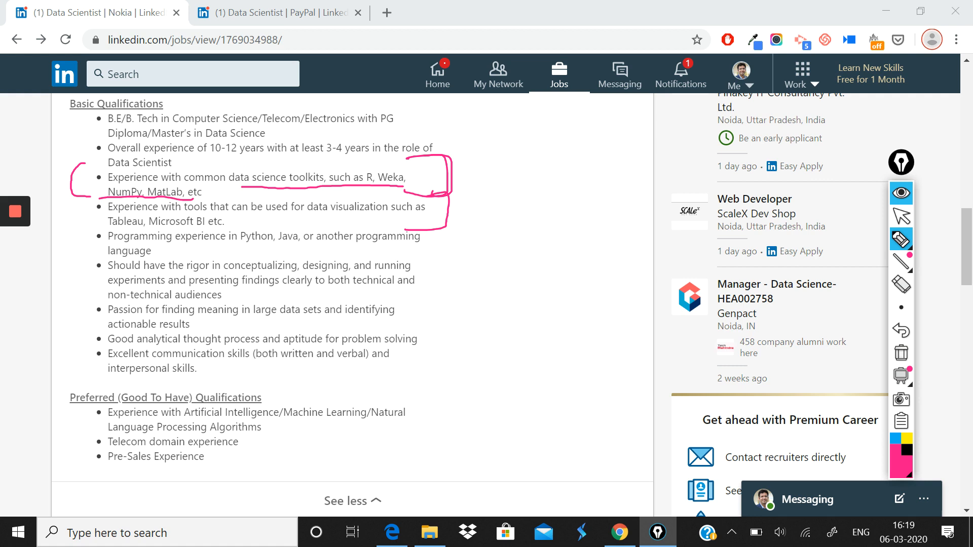
Bracket the data visualization, programming experience and rigor-in-experiments bullets
{"action": "left_click_drag", "start_coordinate": [84, 233], "coordinate": [84, 254]}
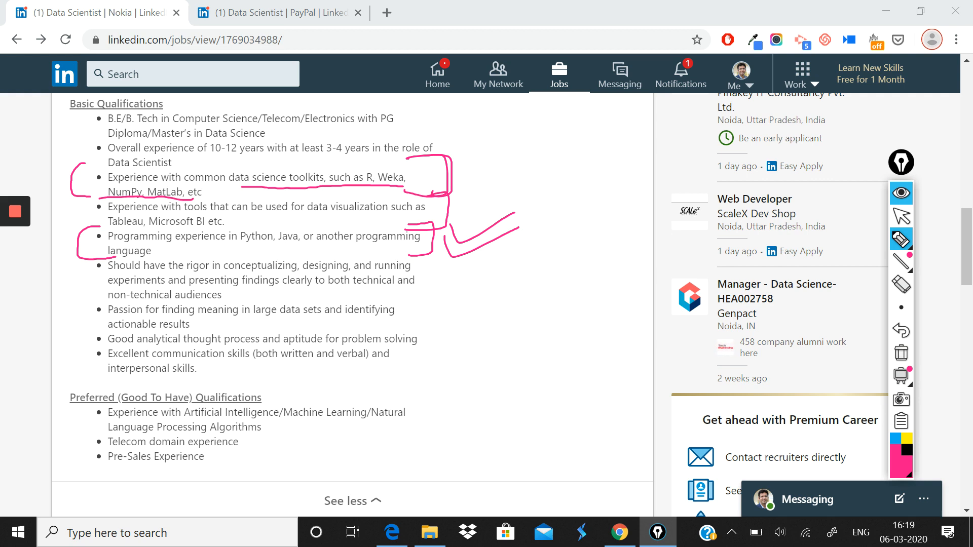
{"action": "left_click_drag", "start_coordinate": [93, 248], "coordinate": [81, 292]}
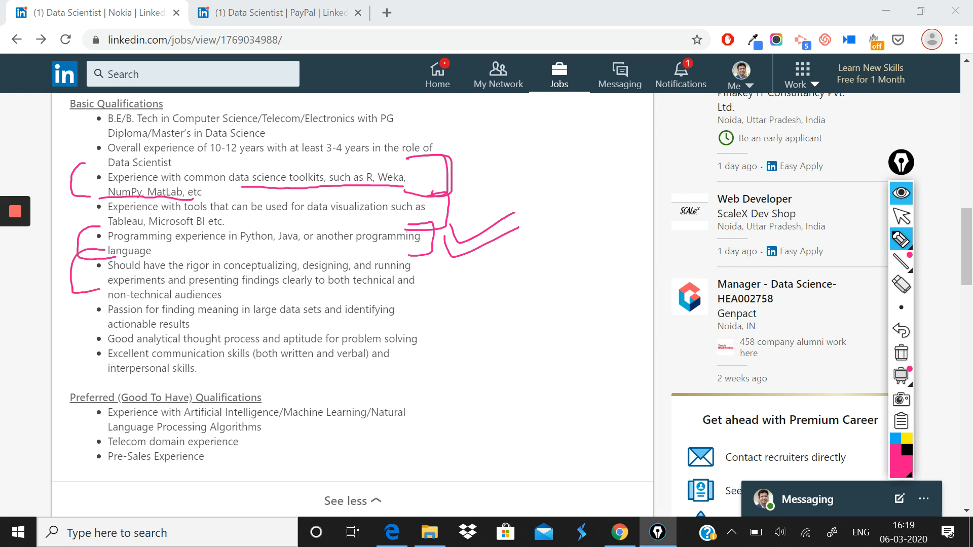
{"action": "left_click_drag", "start_coordinate": [435, 239], "coordinate": [421, 280]}
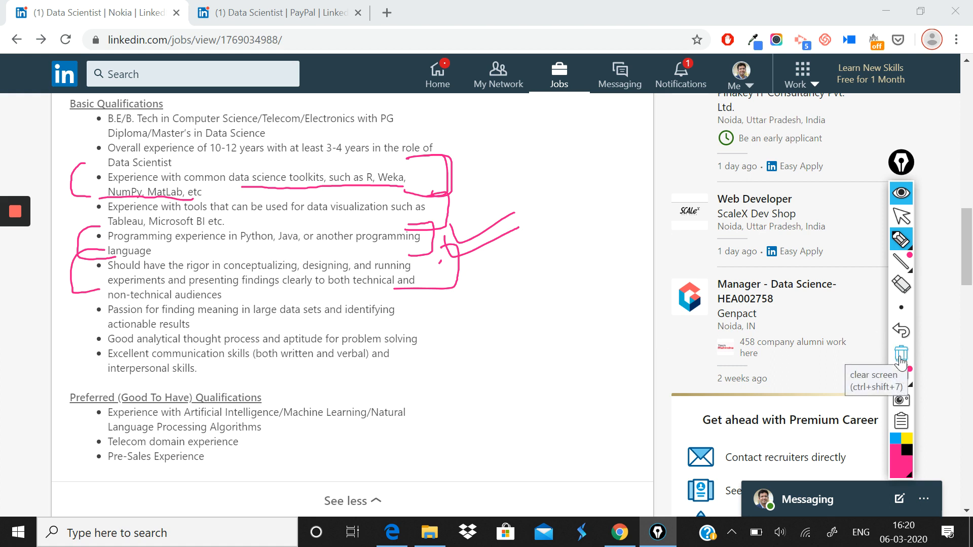
Clear the brackets, underline 'conceptualizing', and write a boxed 'DS' with arrow above 'D/S Industry'
{"action": "left_click", "coordinate": [900, 352]}
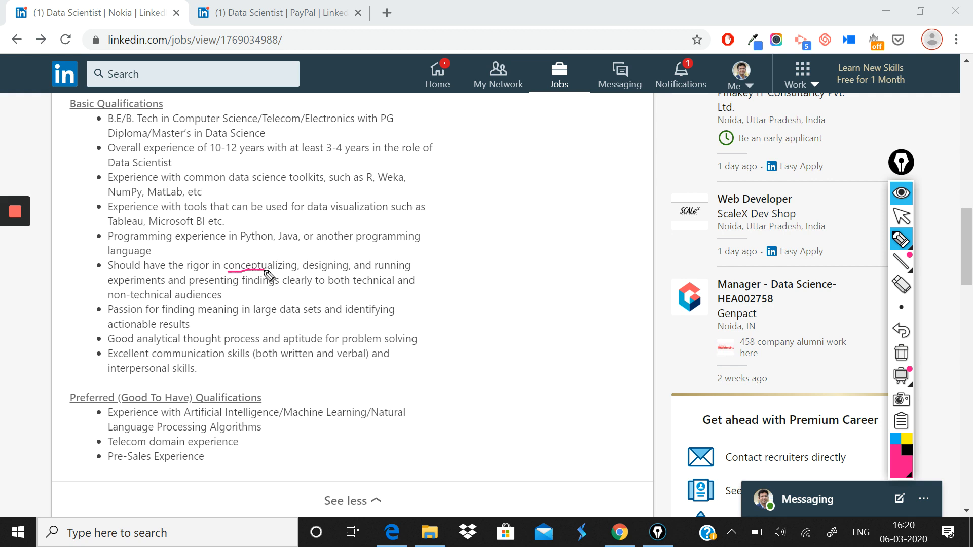
{"action": "left_click_drag", "start_coordinate": [457, 246], "coordinate": [593, 195]}
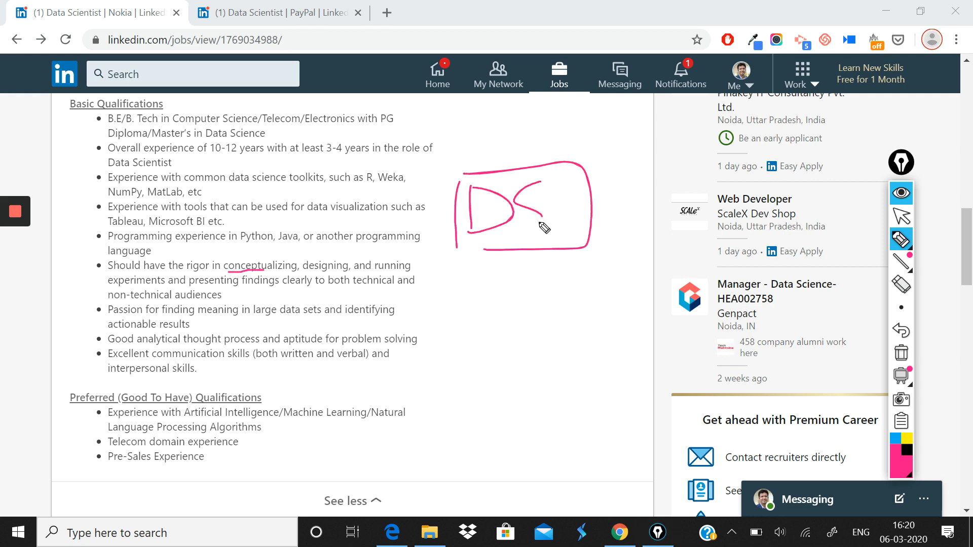
{"action": "left_click_drag", "start_coordinate": [540, 205], "coordinate": [500, 237]}
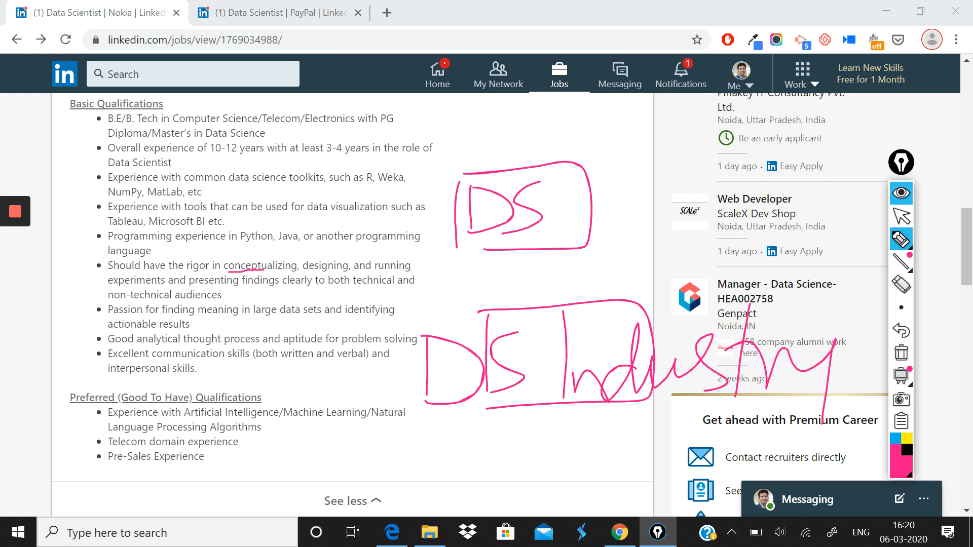
{"action": "left_click_drag", "start_coordinate": [568, 202], "coordinate": [646, 195]}
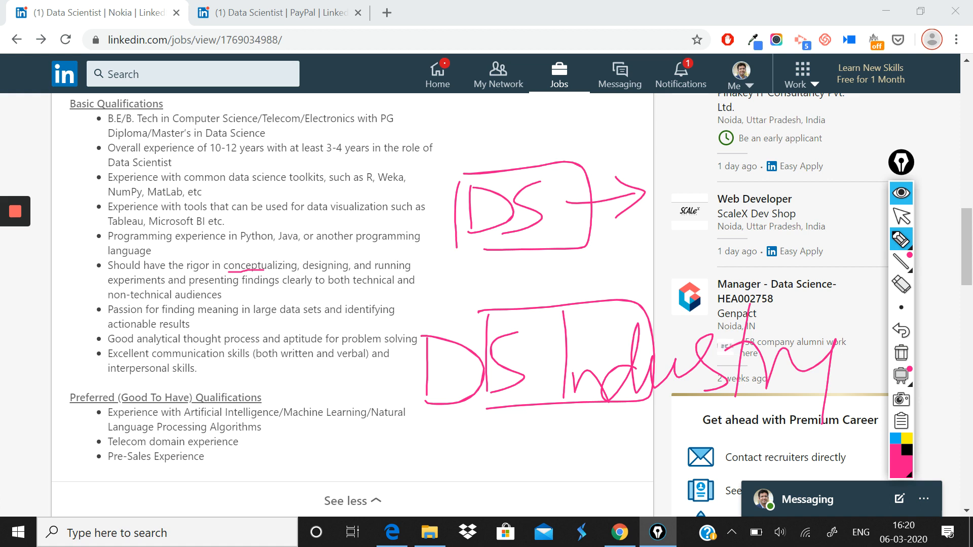
Clear the DS notes and bracket the 'finding meaning in large data sets' bullet
{"action": "left_click", "coordinate": [900, 351]}
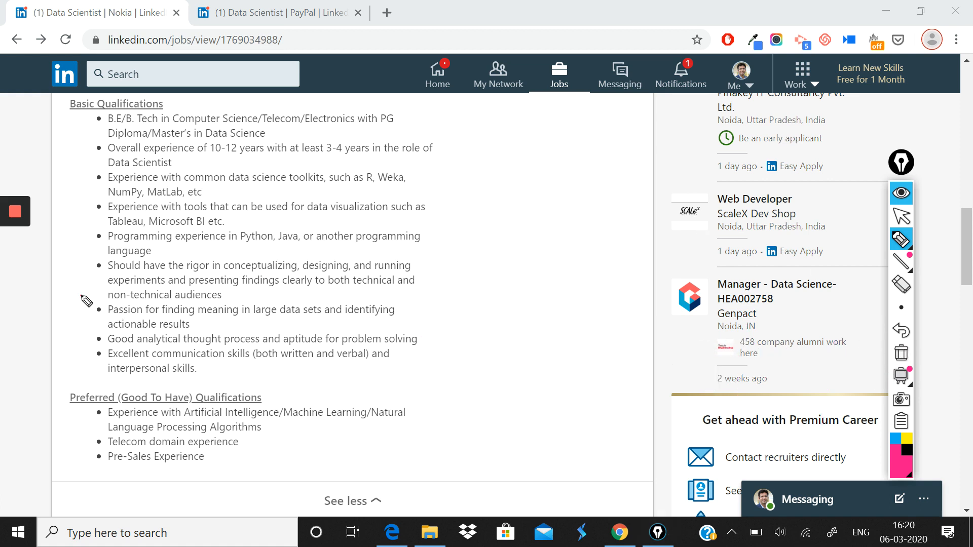
{"action": "left_click_drag", "start_coordinate": [87, 298], "coordinate": [111, 345]}
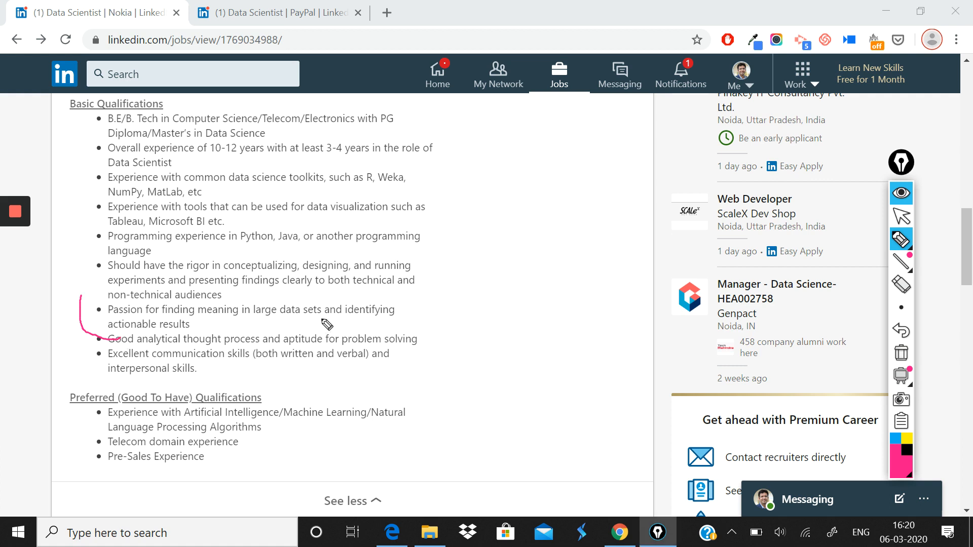
{"action": "mouse_move", "coordinate": [390, 305]}
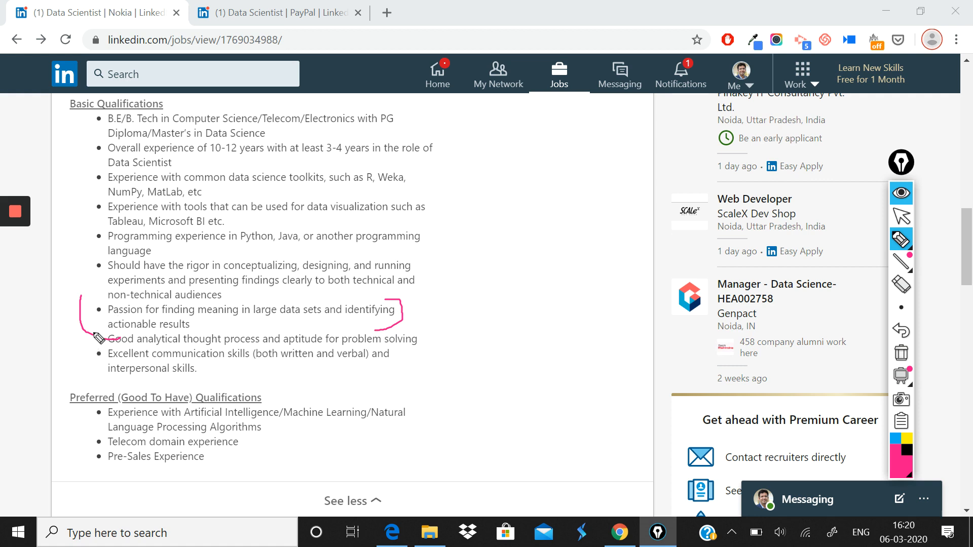
{"action": "left_click_drag", "start_coordinate": [88, 336], "coordinate": [130, 382]}
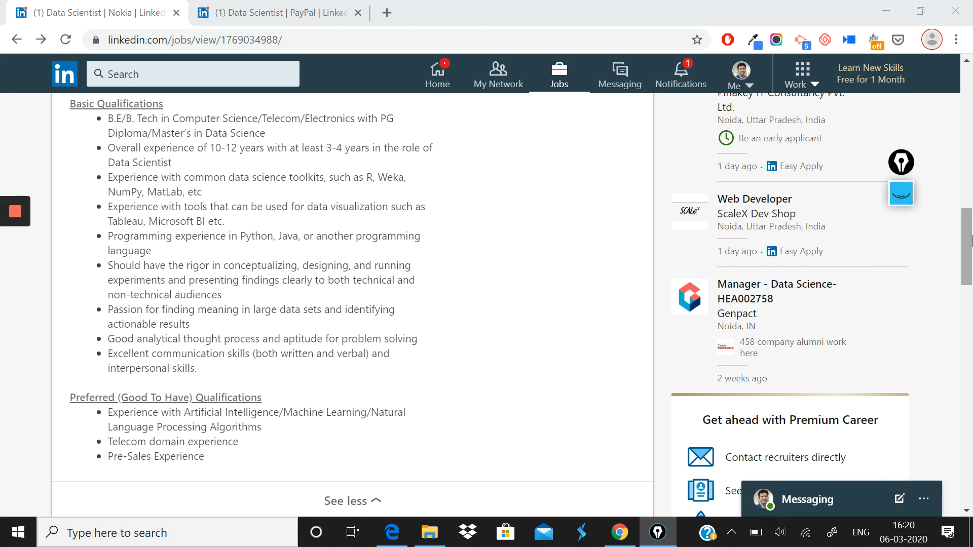
Move down to Preferred Qualifications and reopen the ink drawing tools
{"action": "scroll", "scroll_direction": "down", "scroll_amount": 3}
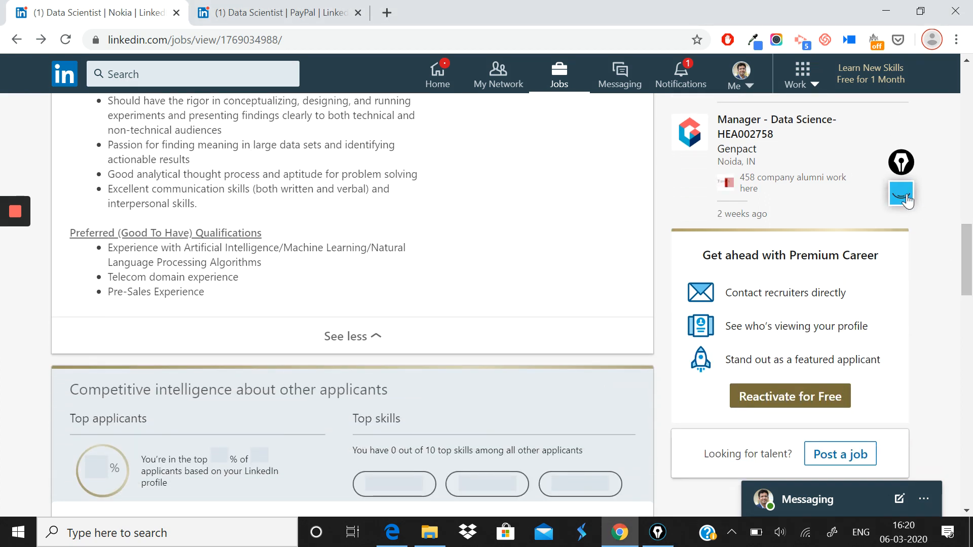
{"action": "left_click", "coordinate": [900, 194]}
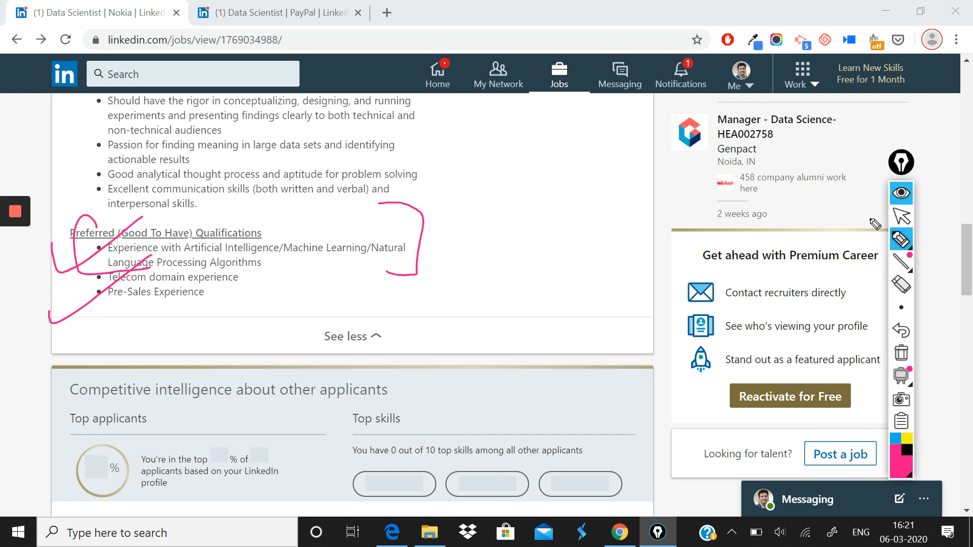
{"action": "mouse_move", "coordinate": [901, 372]}
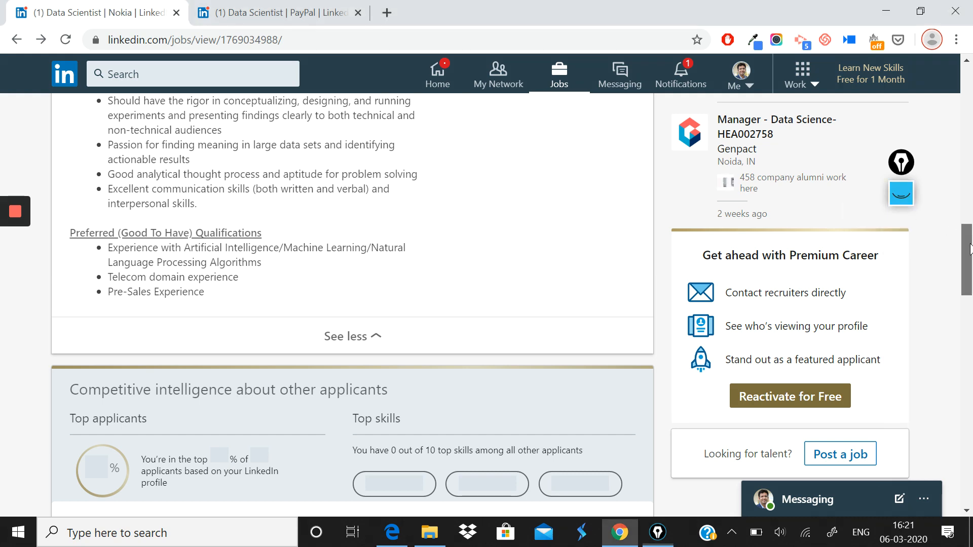
Scroll up to the top of the posting and back down to the Basic Qualifications list
{"action": "scroll", "scroll_direction": "up", "scroll_amount": 3}
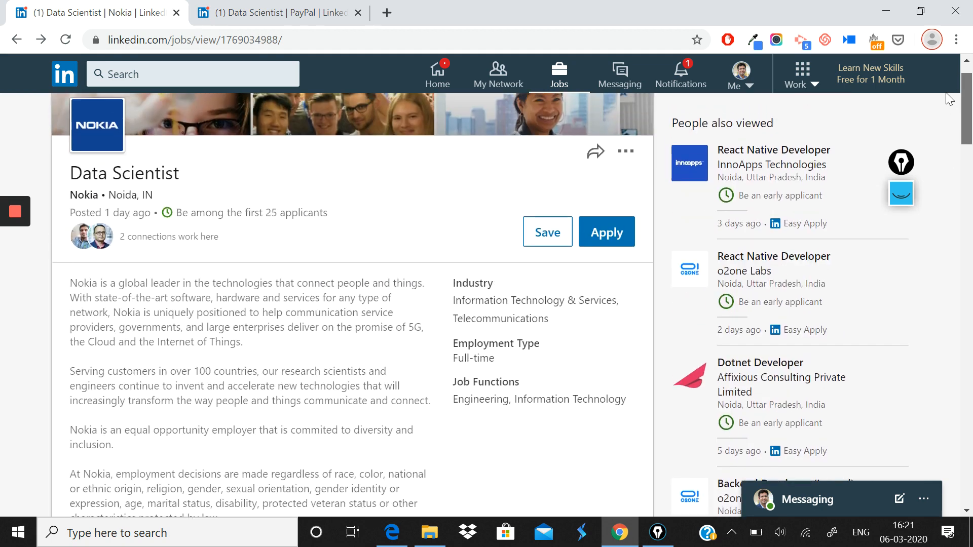
{"action": "scroll", "scroll_direction": "down", "scroll_amount": 3}
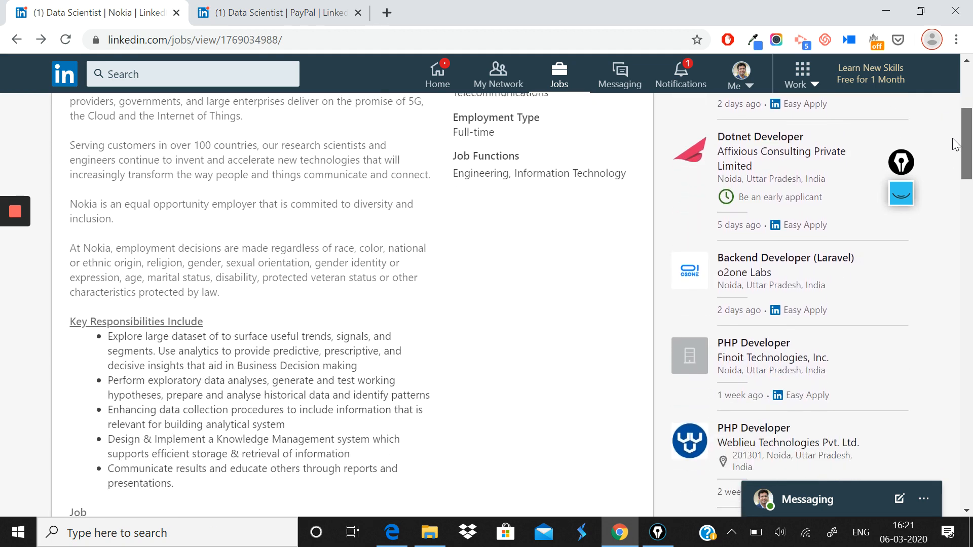
{"action": "scroll", "scroll_direction": "down", "scroll_amount": 3}
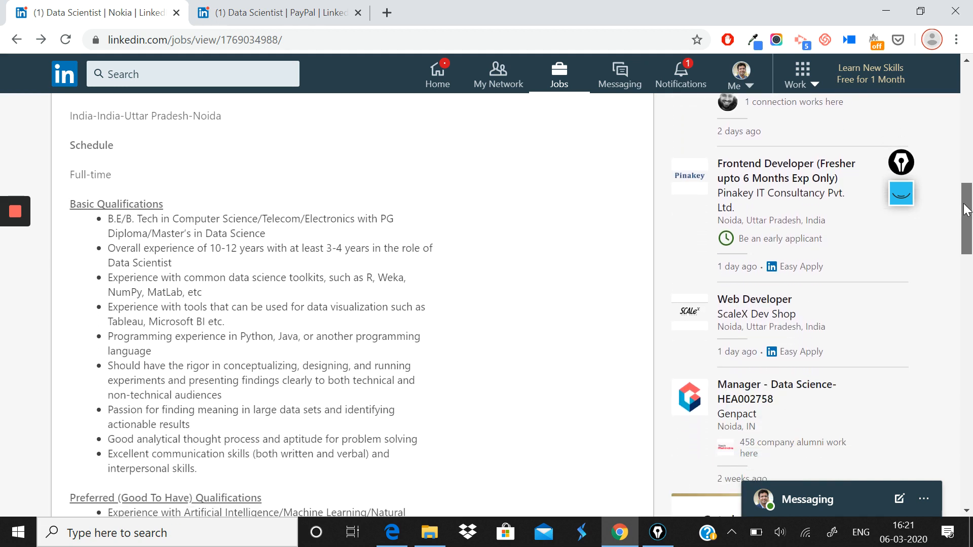
{"action": "scroll", "scroll_direction": "down", "scroll_amount": 3}
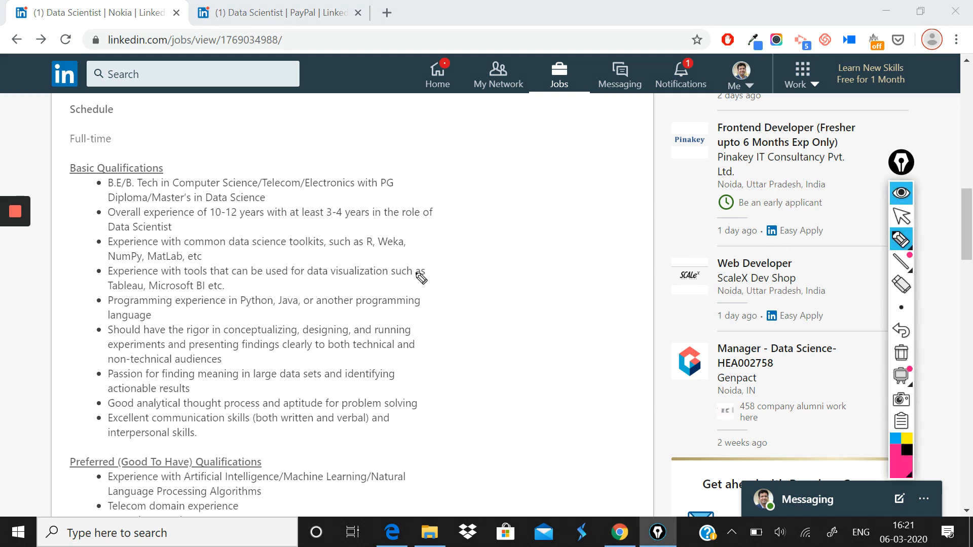
{"action": "left_click_drag", "start_coordinate": [472, 140], "coordinate": [505, 211]}
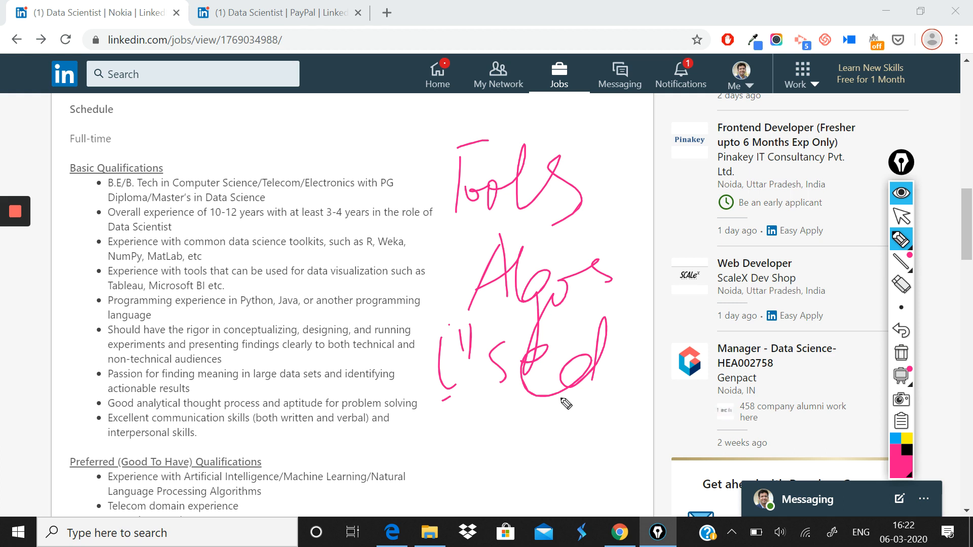
{"action": "mouse_move", "coordinate": [901, 353]}
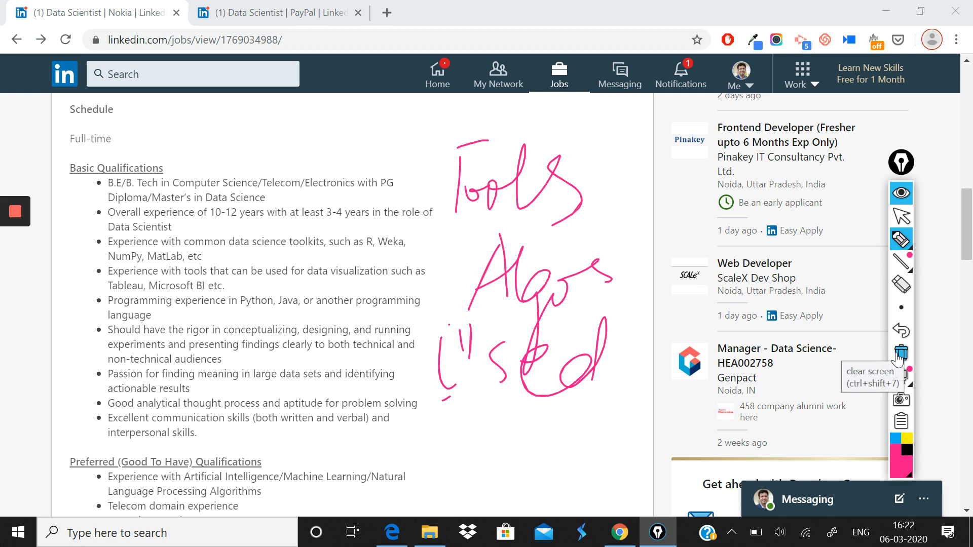
{"action": "left_click", "coordinate": [900, 355]}
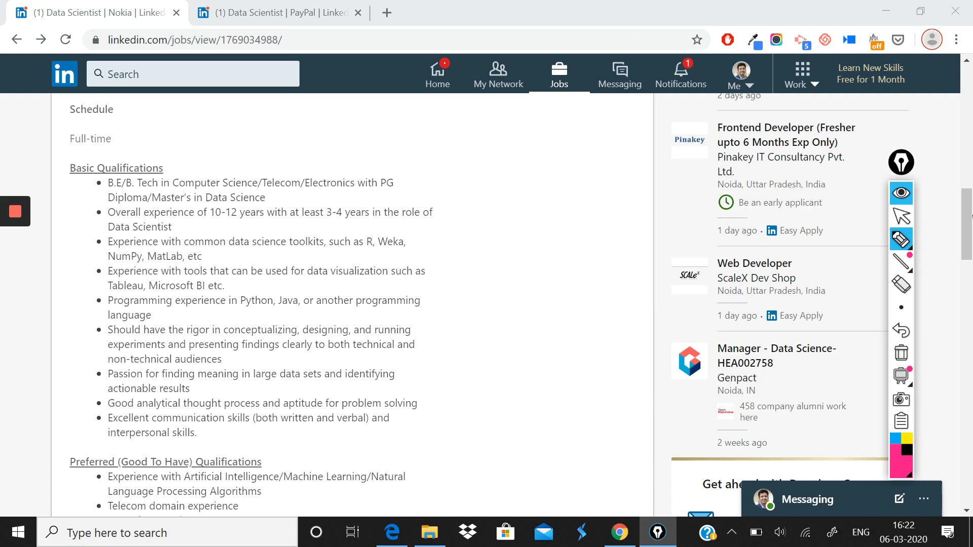
Scroll the clean posting from the overview down to Preferred Qualifications and back up to Basic Qualifications
{"action": "scroll", "scroll_direction": "down", "scroll_amount": 3}
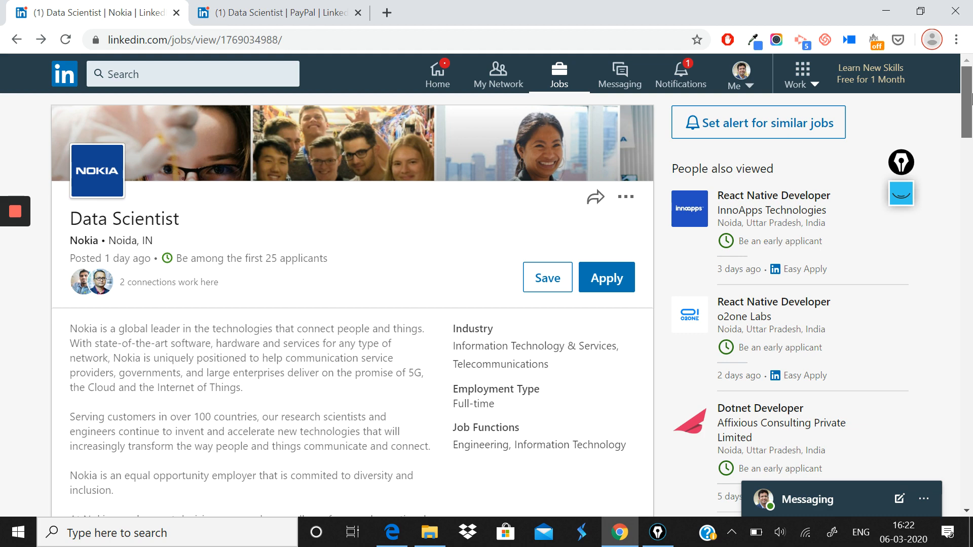
{"action": "scroll", "scroll_direction": "down", "scroll_amount": 3}
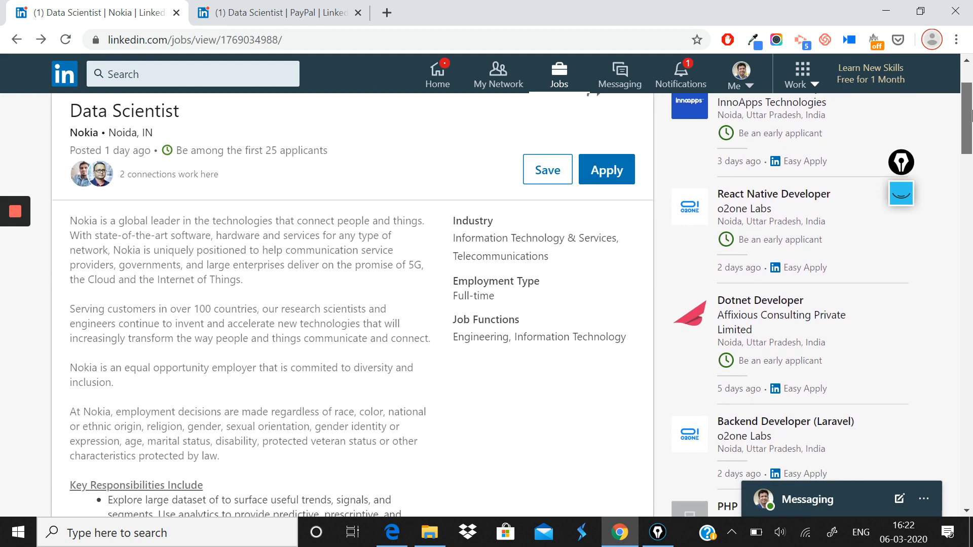
{"action": "scroll", "scroll_direction": "down", "scroll_amount": 3}
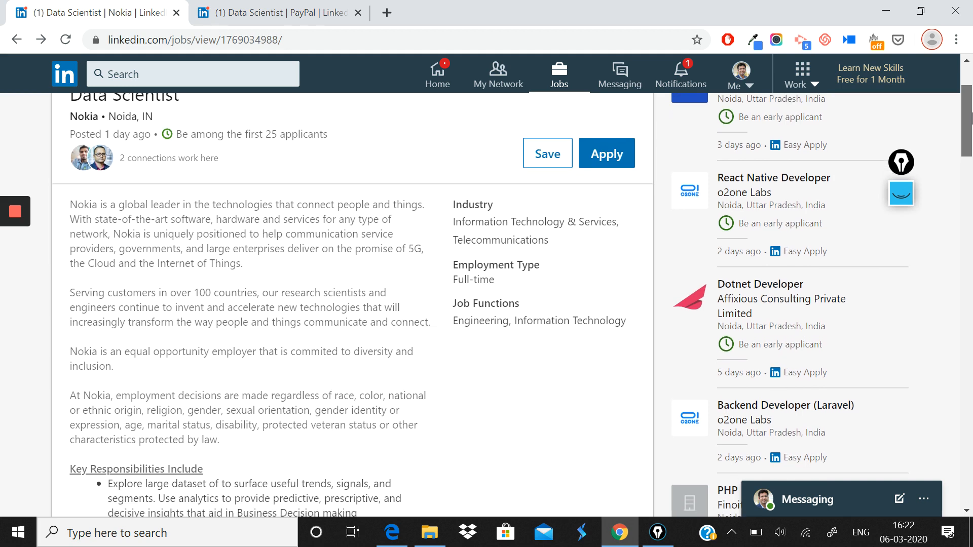
{"action": "scroll", "scroll_direction": "down", "scroll_amount": 3}
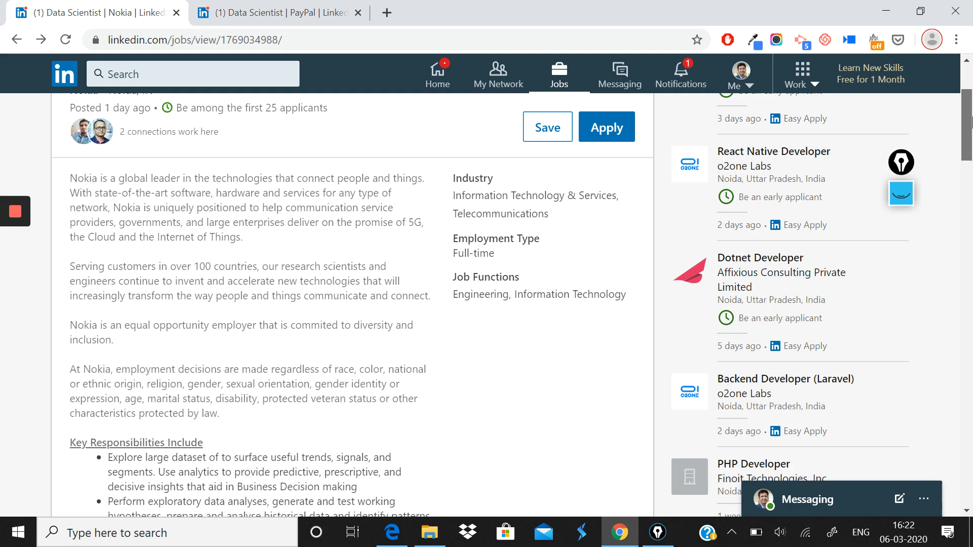
{"action": "scroll", "scroll_direction": "down", "scroll_amount": 3}
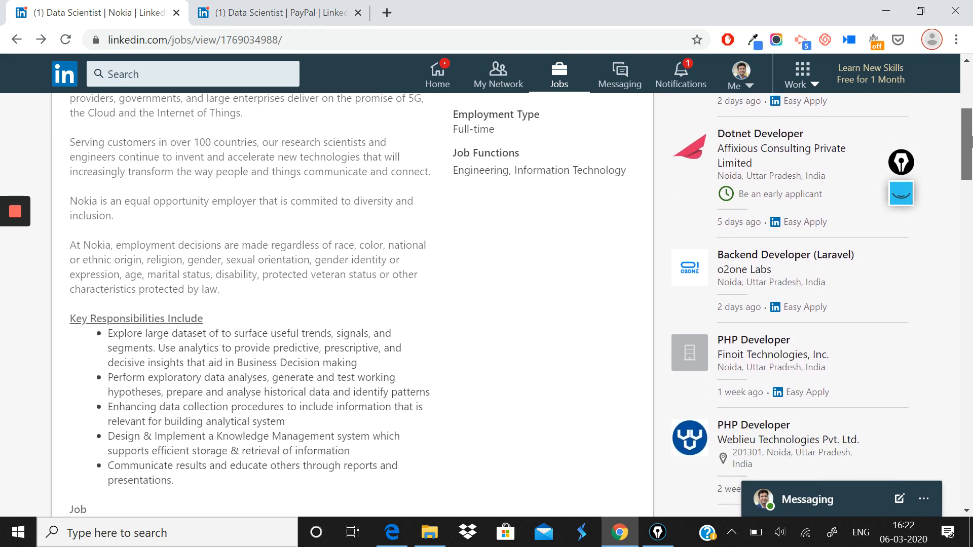
{"action": "scroll", "scroll_direction": "down", "scroll_amount": 3}
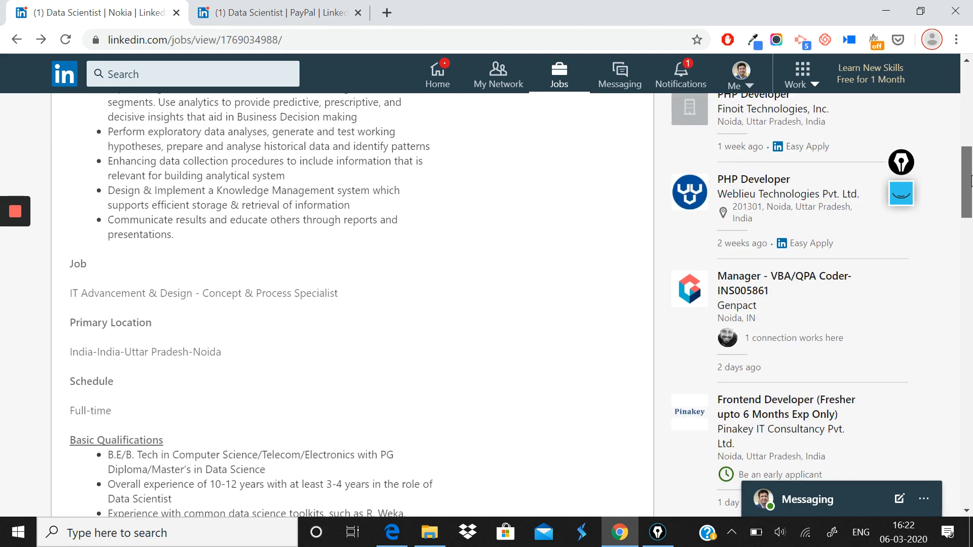
{"action": "scroll", "scroll_direction": "down", "scroll_amount": 3}
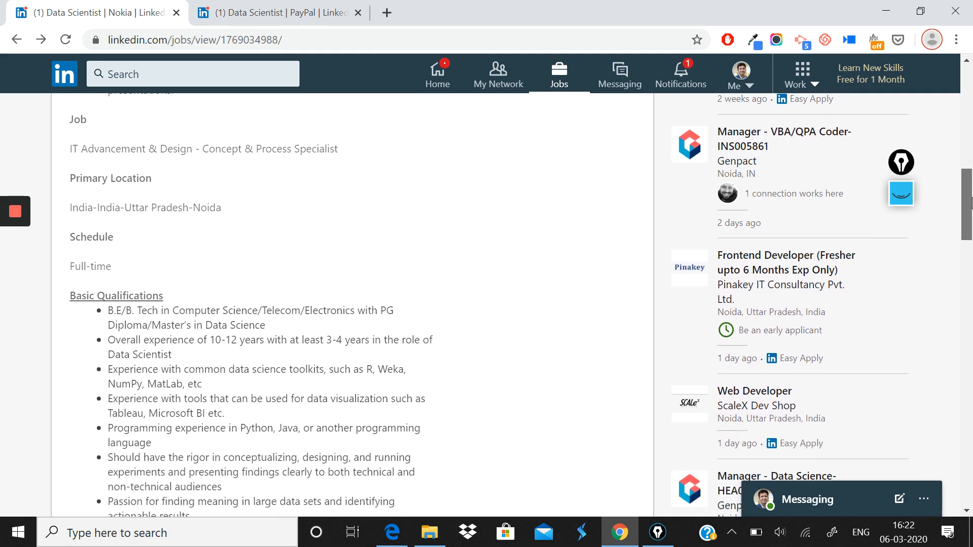
{"action": "scroll", "scroll_direction": "down", "scroll_amount": 3}
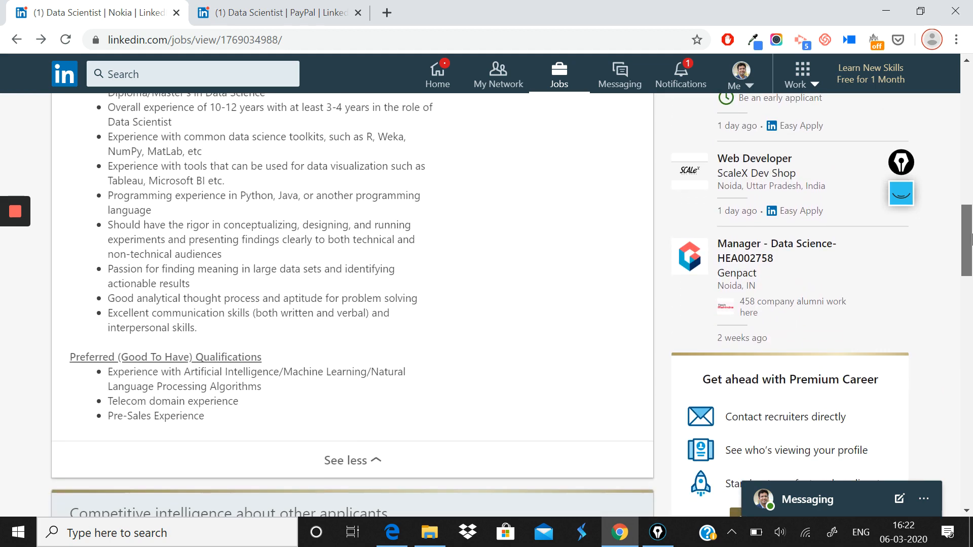
{"action": "scroll", "scroll_direction": "down", "scroll_amount": 3}
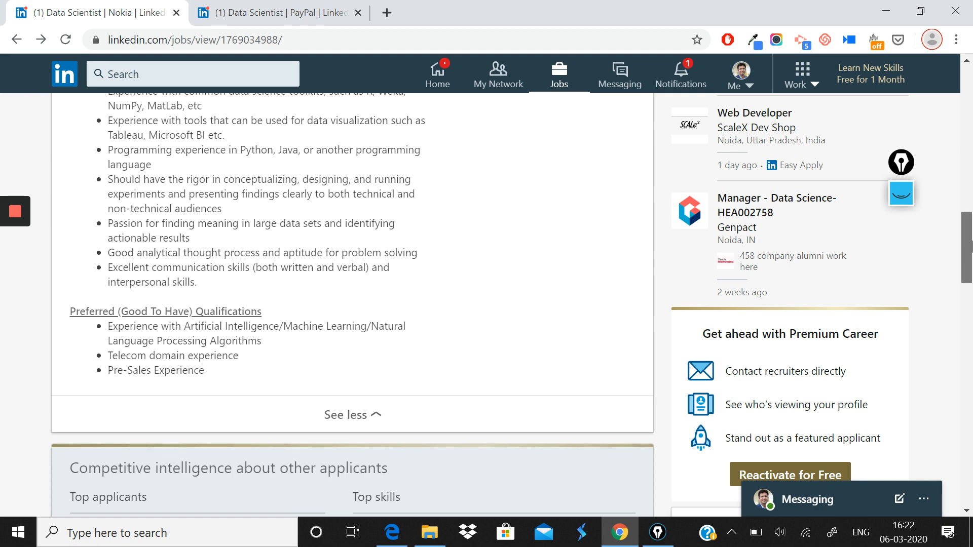
{"action": "scroll", "scroll_direction": "up", "scroll_amount": 3}
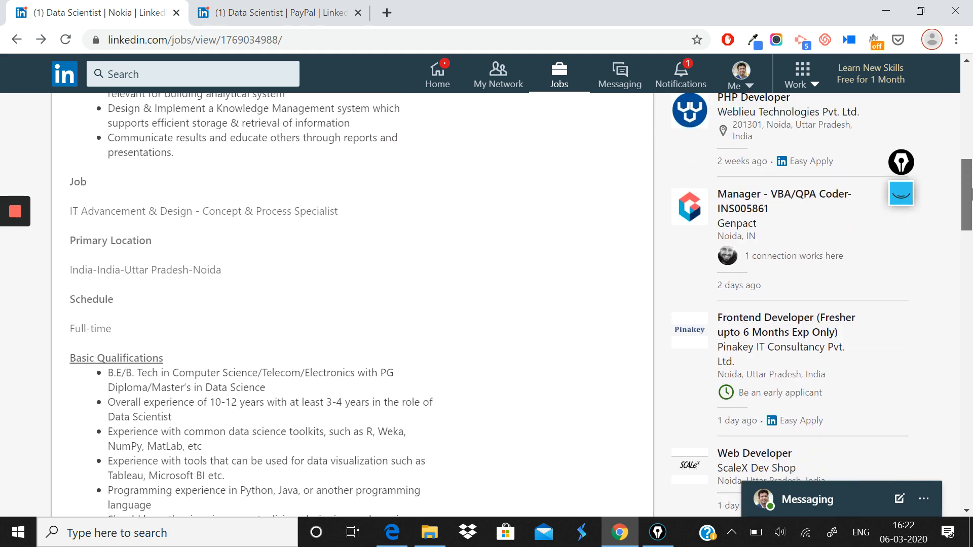